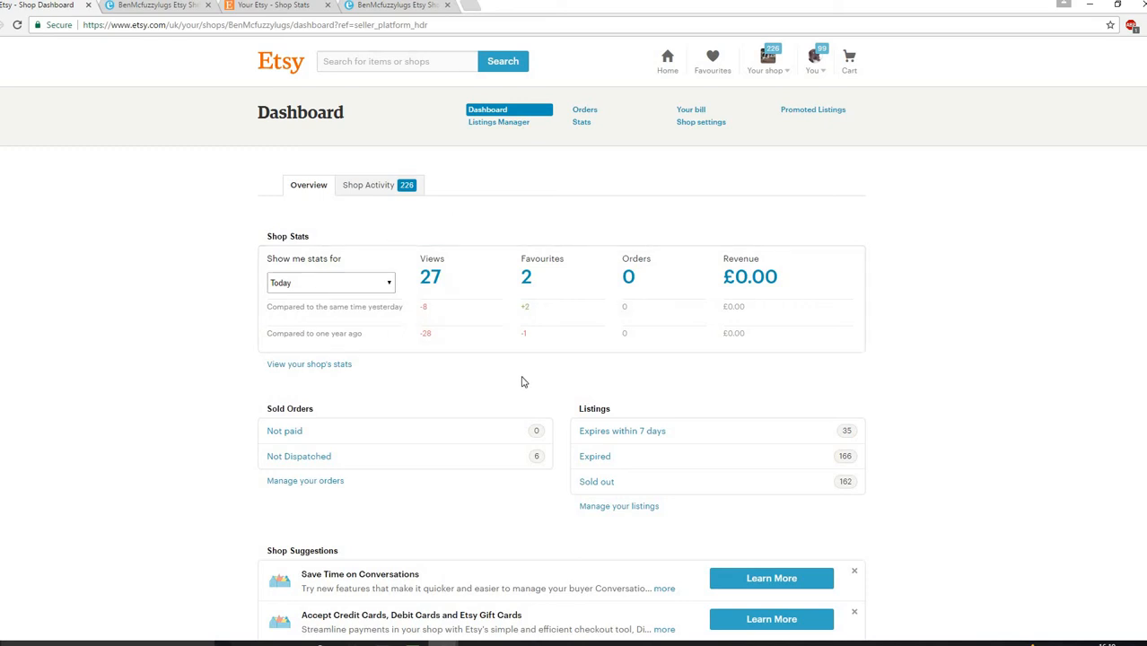
pyautogui.moveTo(389, 294)
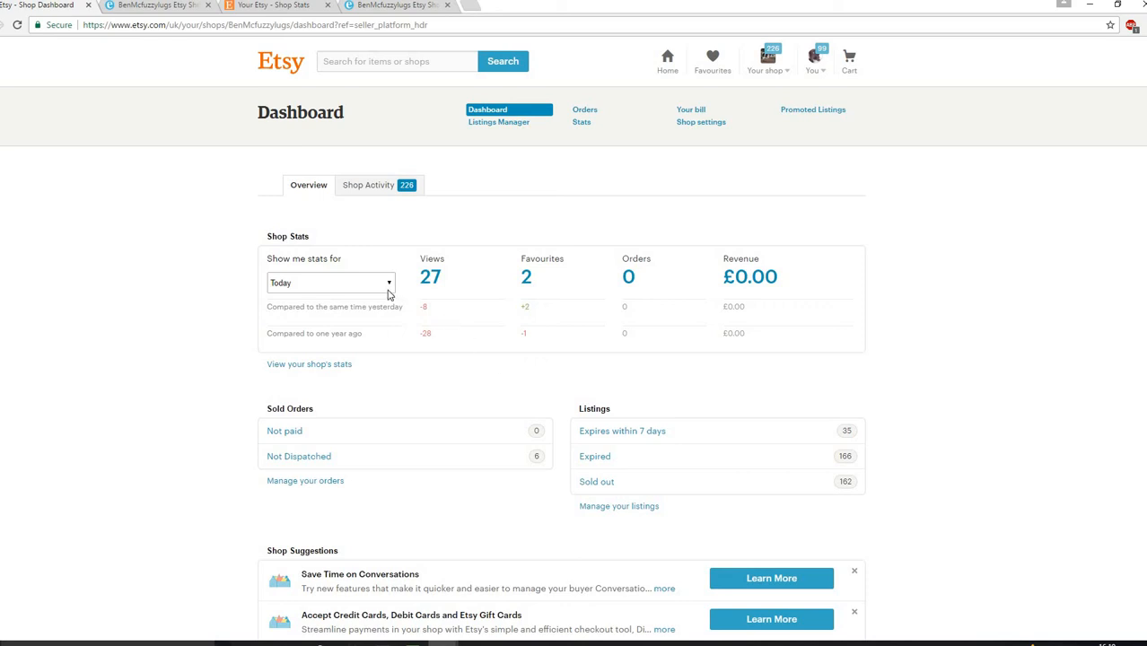
# Switch the dashboard stats period to Last 7 Days (629 views, £101.00 revenue).
pyautogui.click(330, 283)
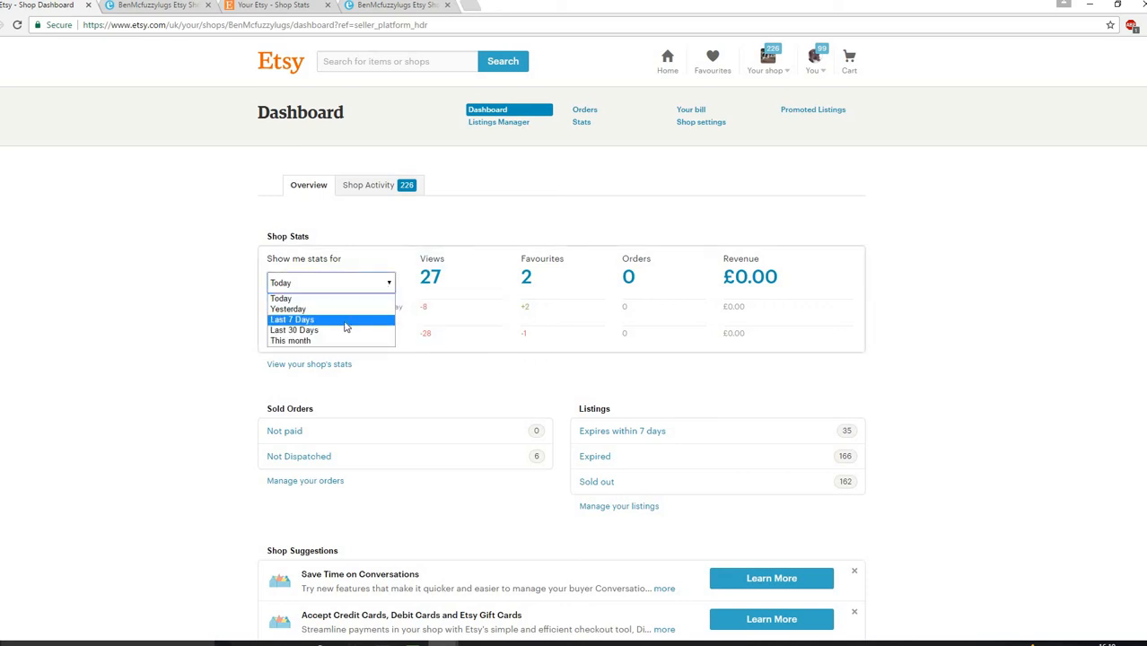
pyautogui.click(292, 320)
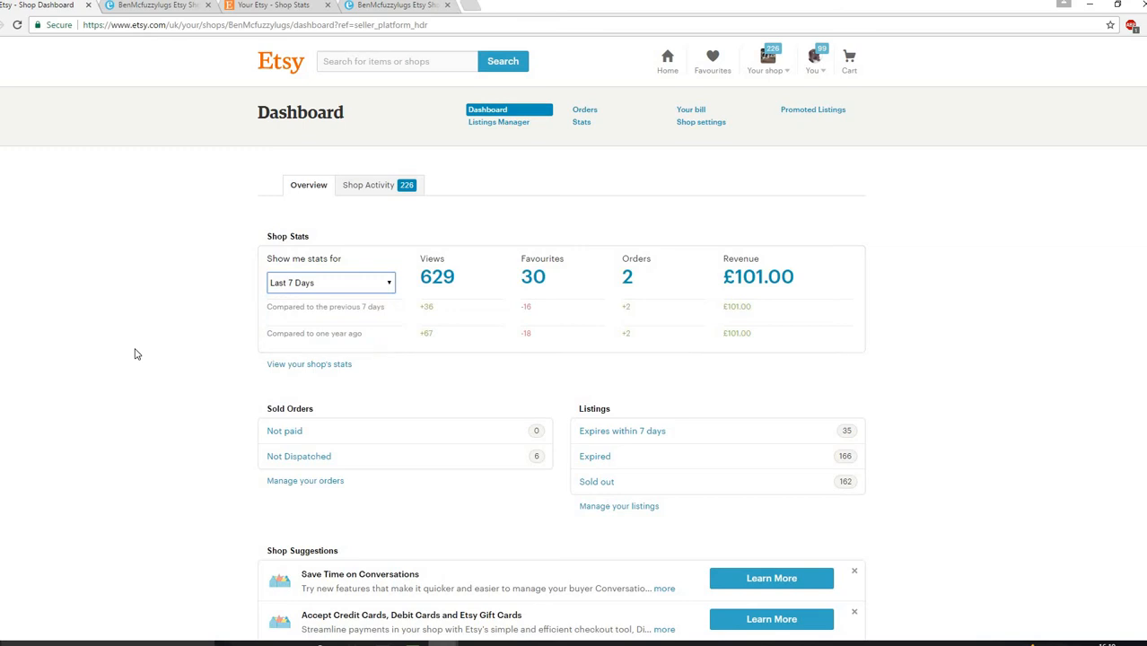
pyautogui.moveTo(253, 322)
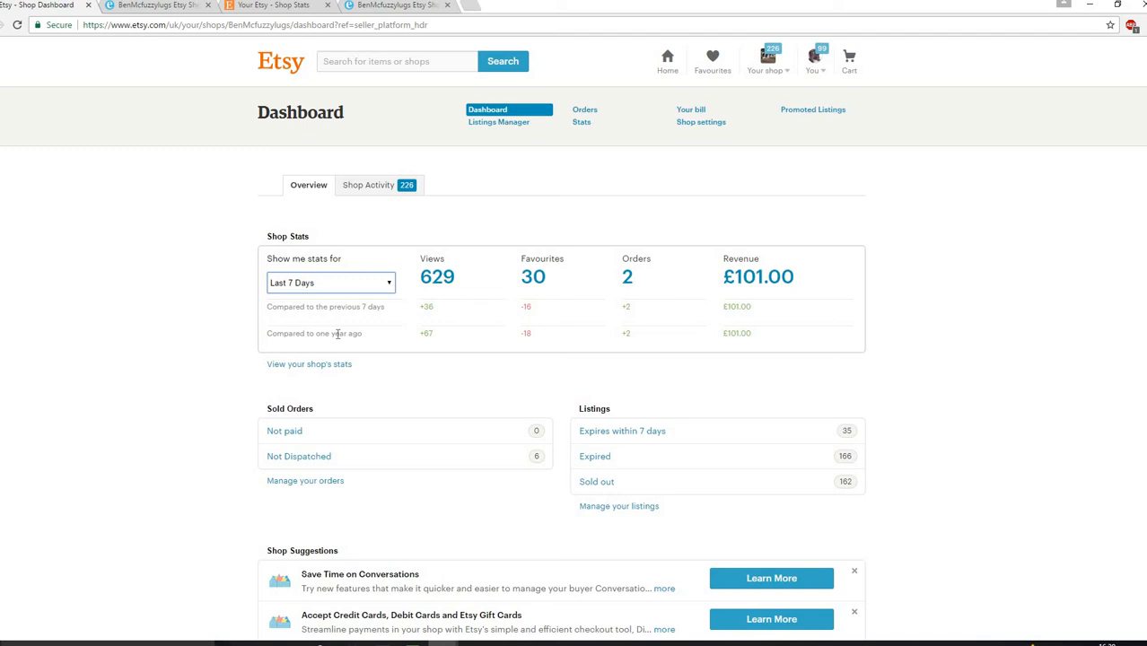
pyautogui.moveTo(419, 285)
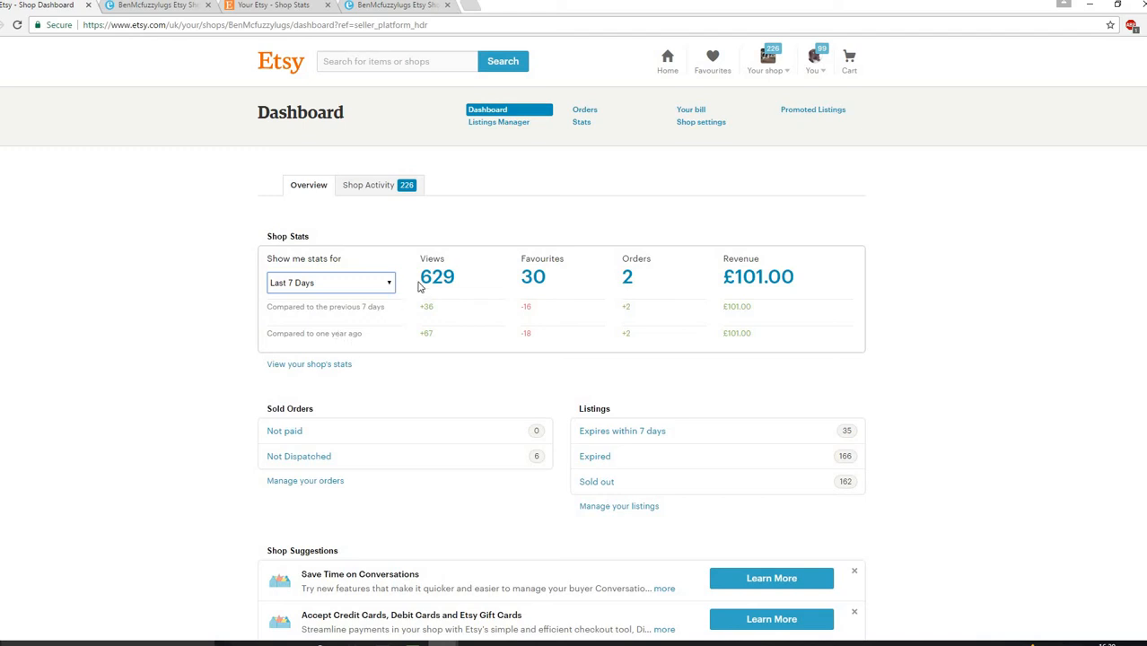
# Switch the dashboard stats period to Last 30 Days (2,663 views, 5 orders).
pyautogui.click(331, 282)
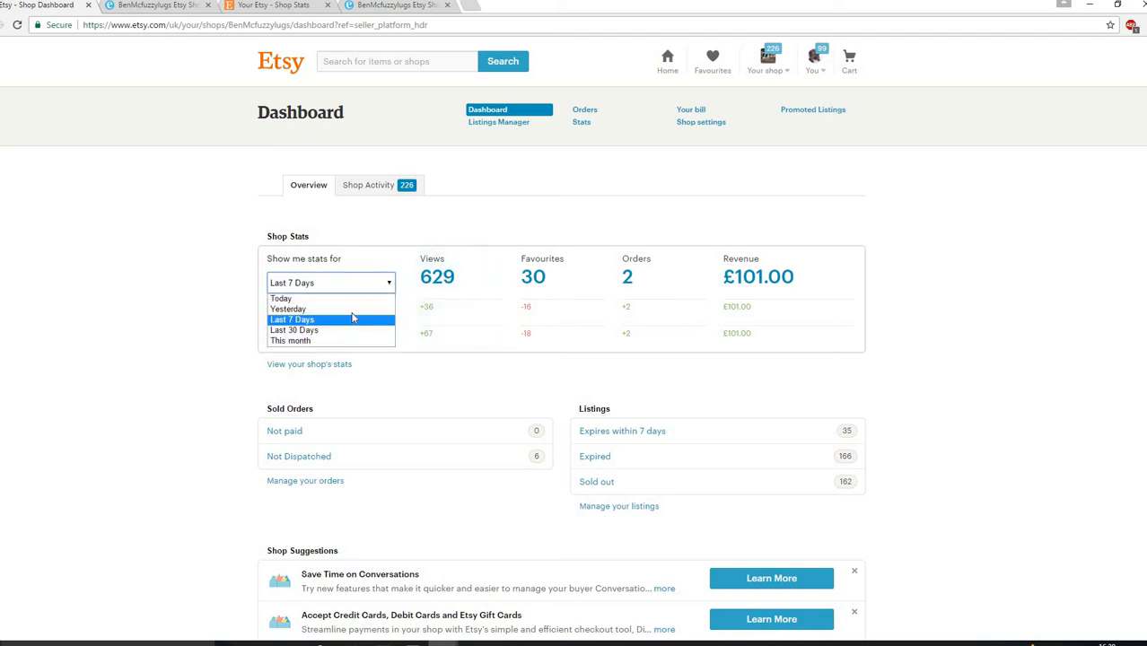
pyautogui.click(294, 330)
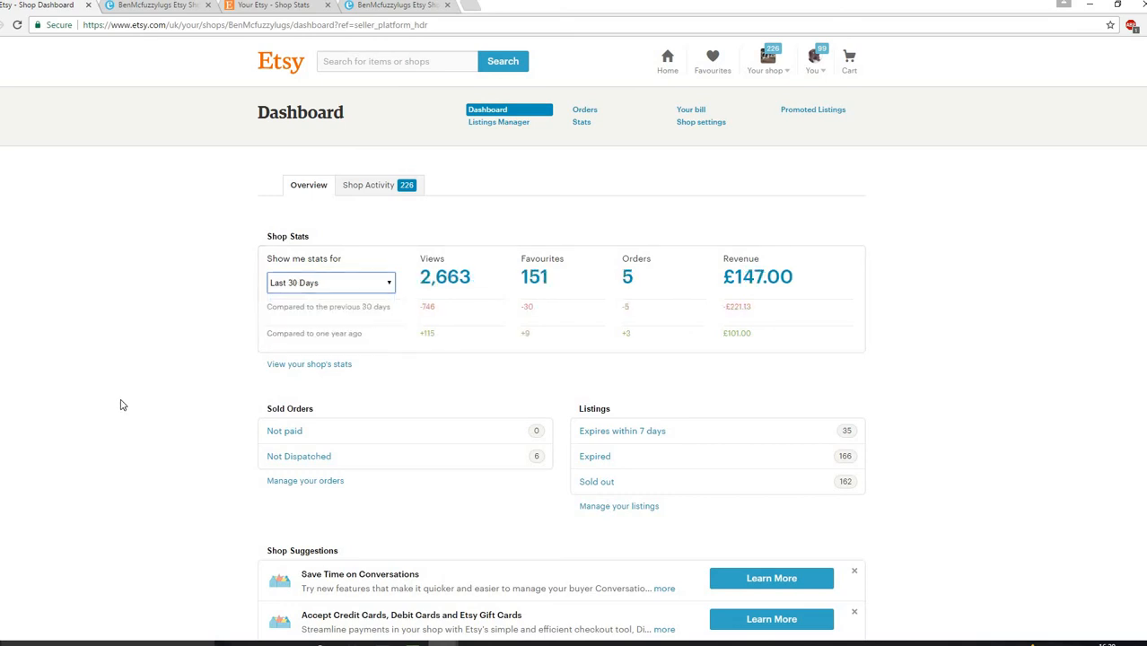
pyautogui.moveTo(116, 393)
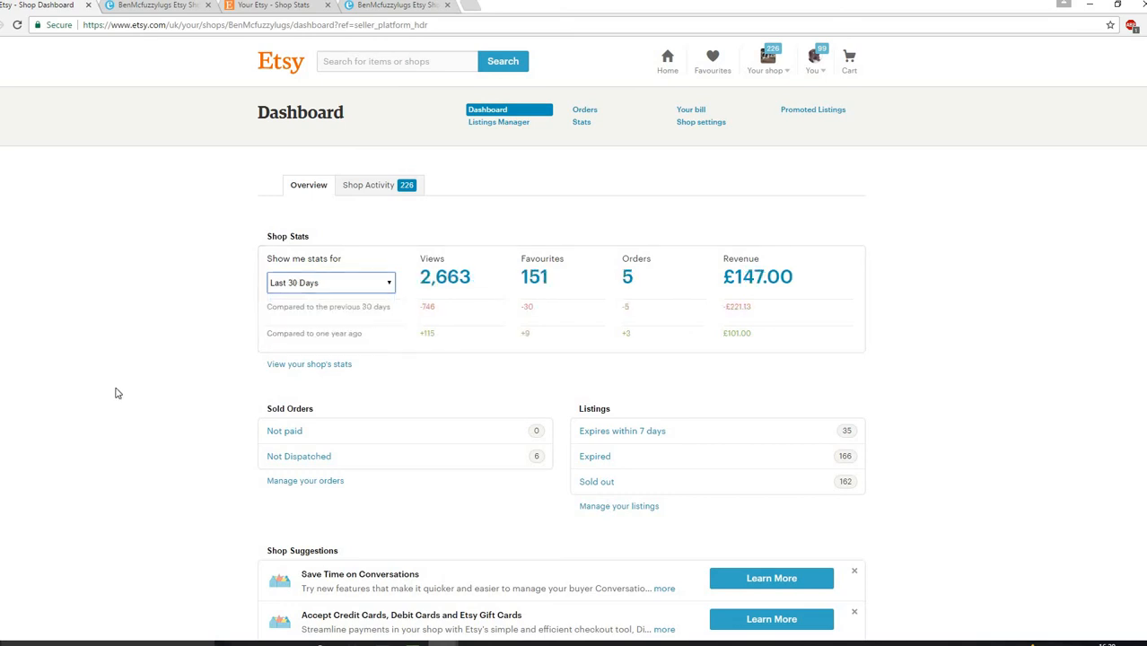
pyautogui.moveTo(875, 331)
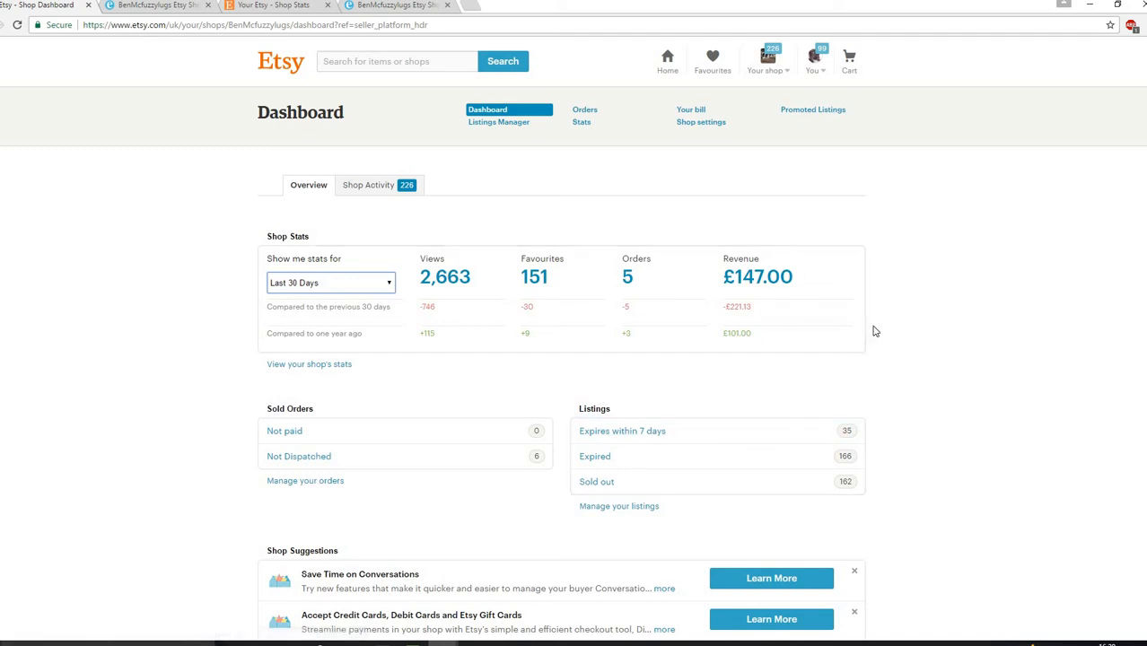
pyautogui.moveTo(451, 330)
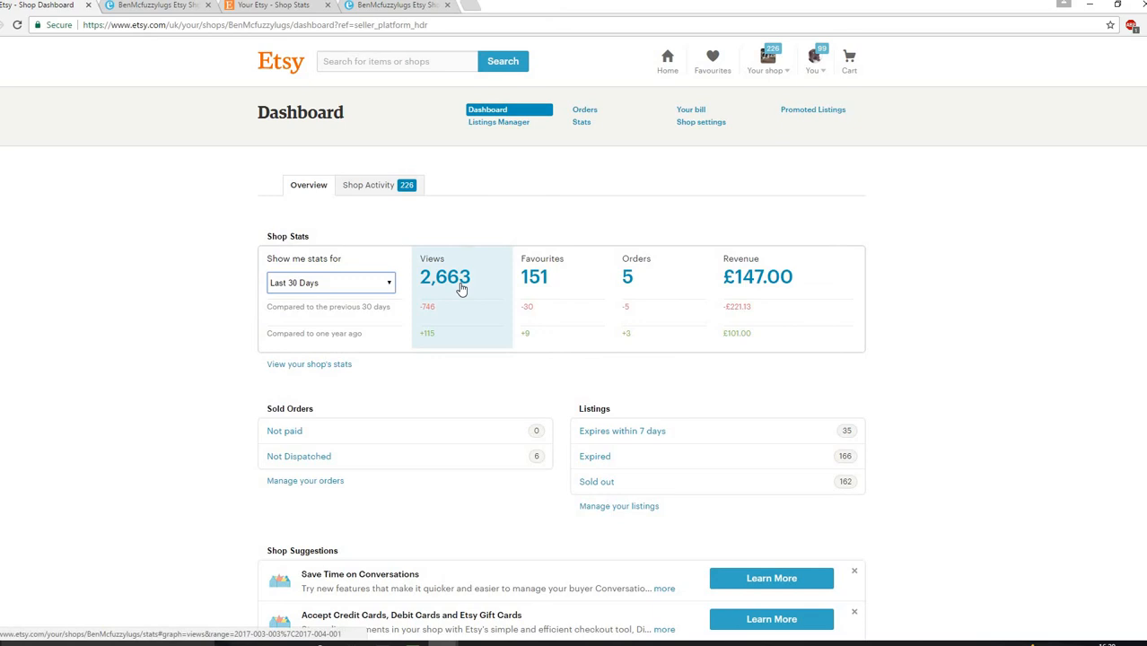
pyautogui.moveTo(455, 319)
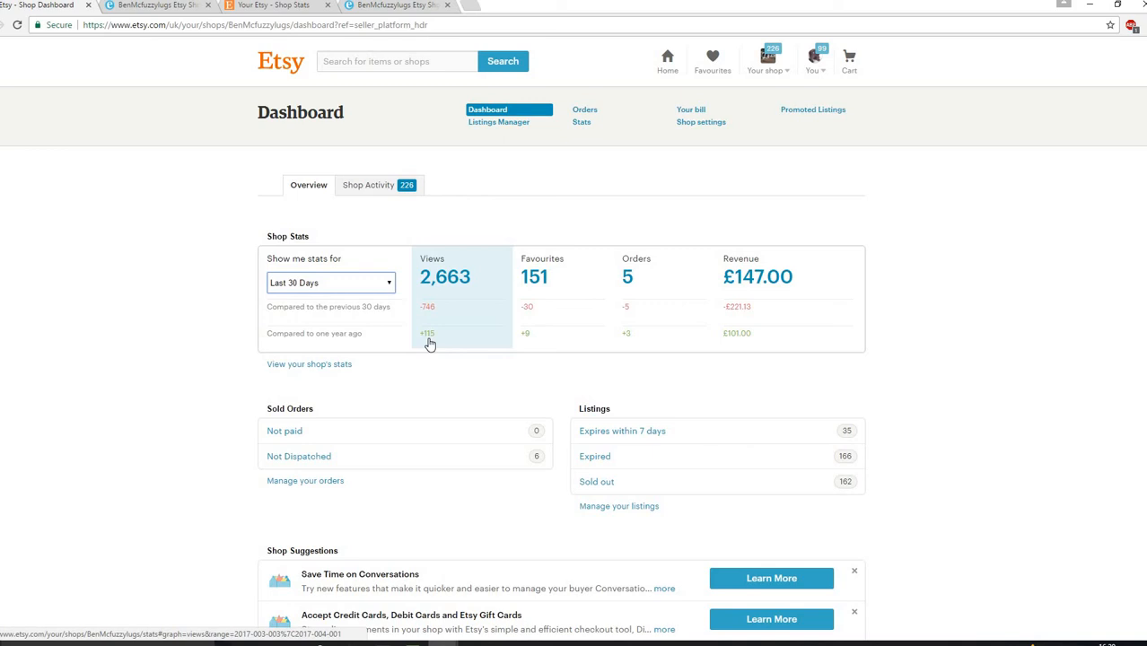
pyautogui.moveTo(561, 306)
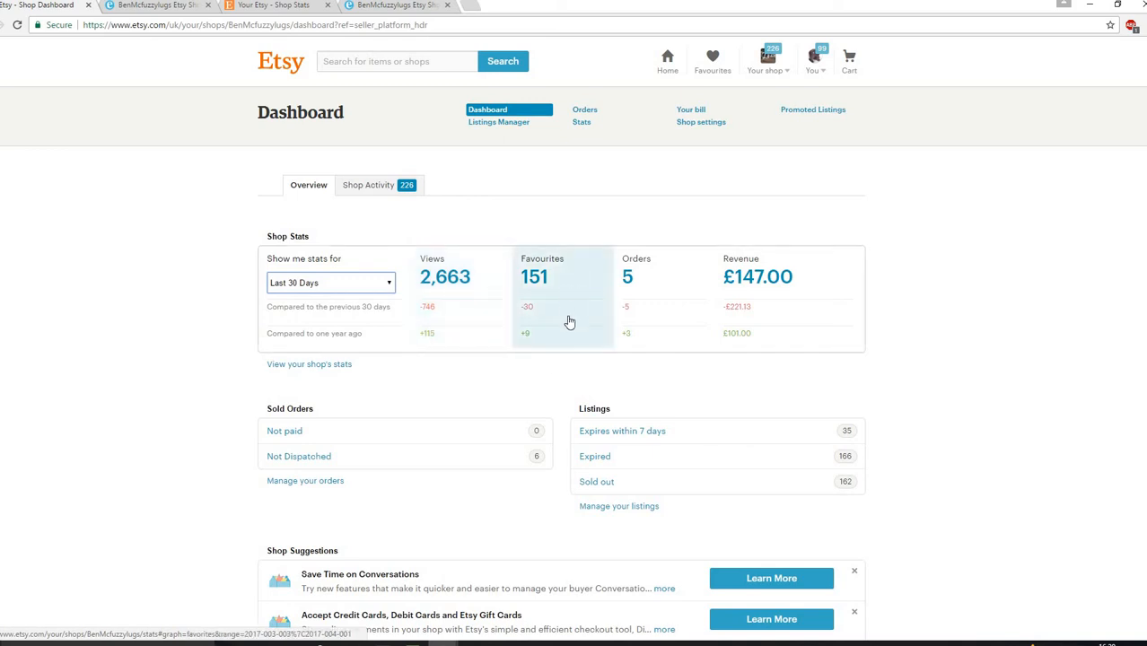
pyautogui.moveTo(557, 342)
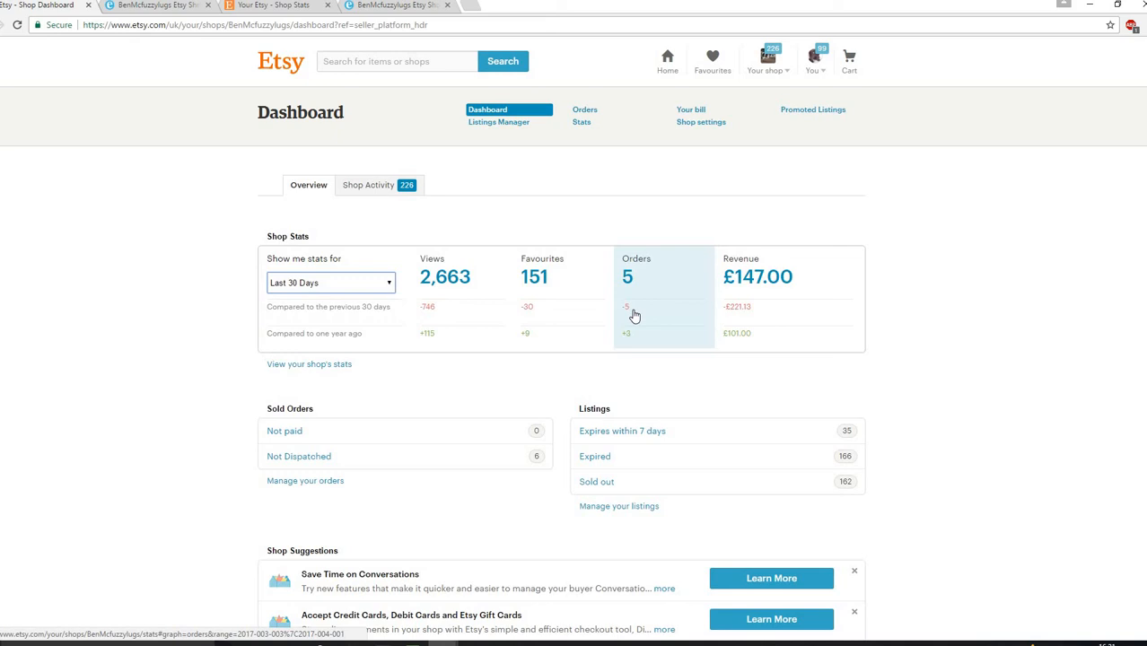
pyautogui.moveTo(647, 343)
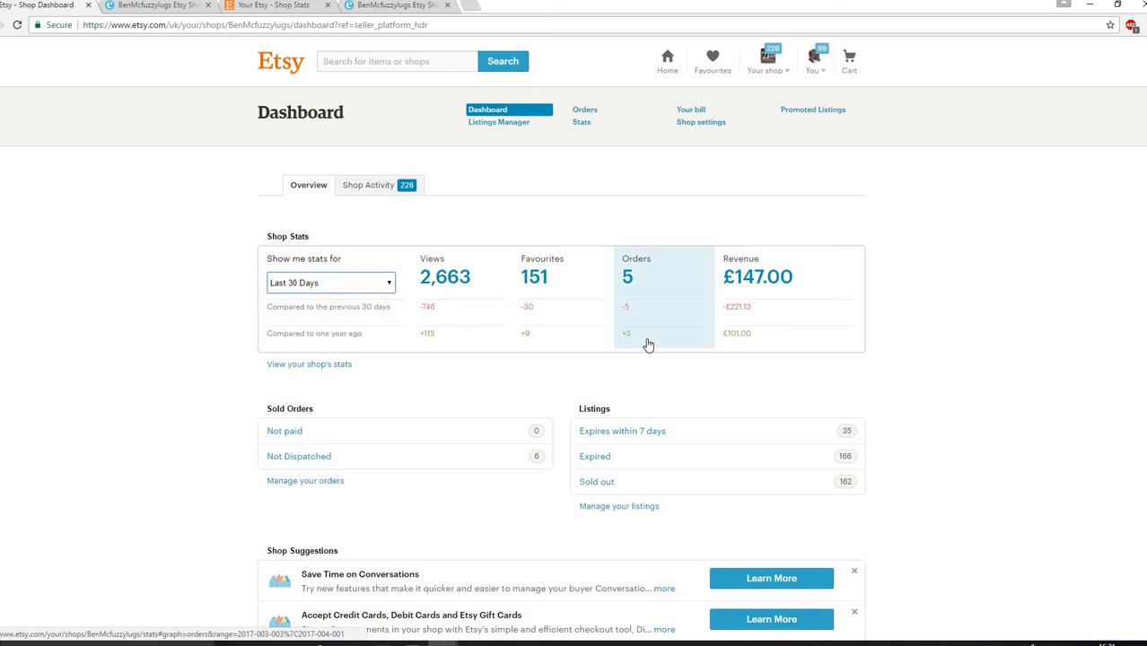
pyautogui.moveTo(657, 281)
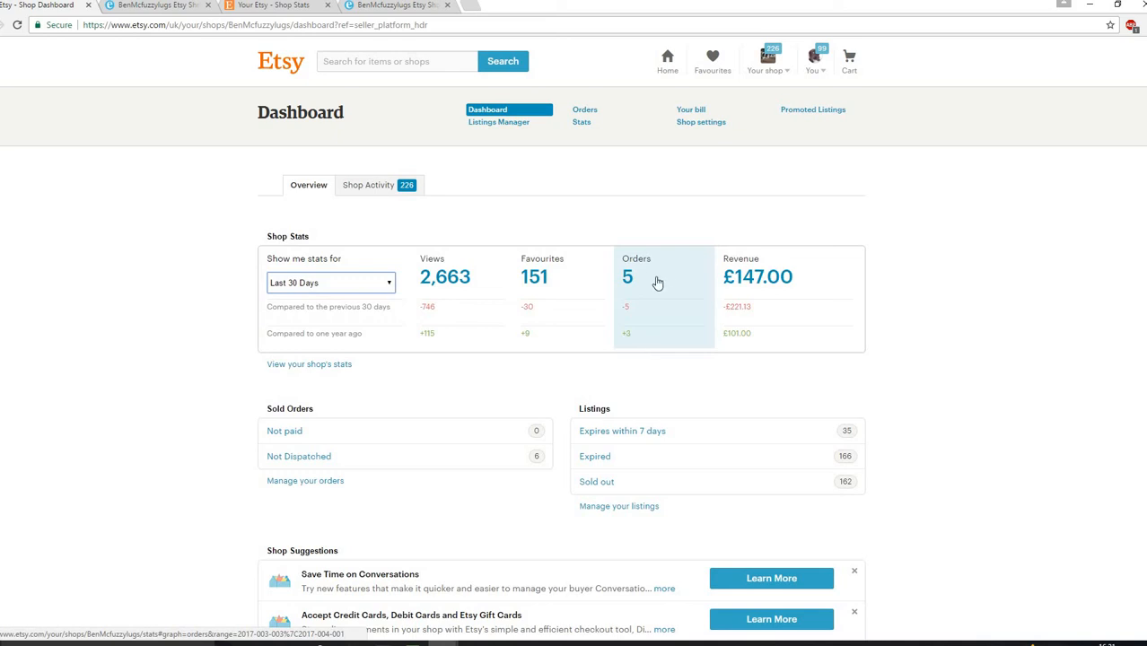
pyautogui.moveTo(652, 281)
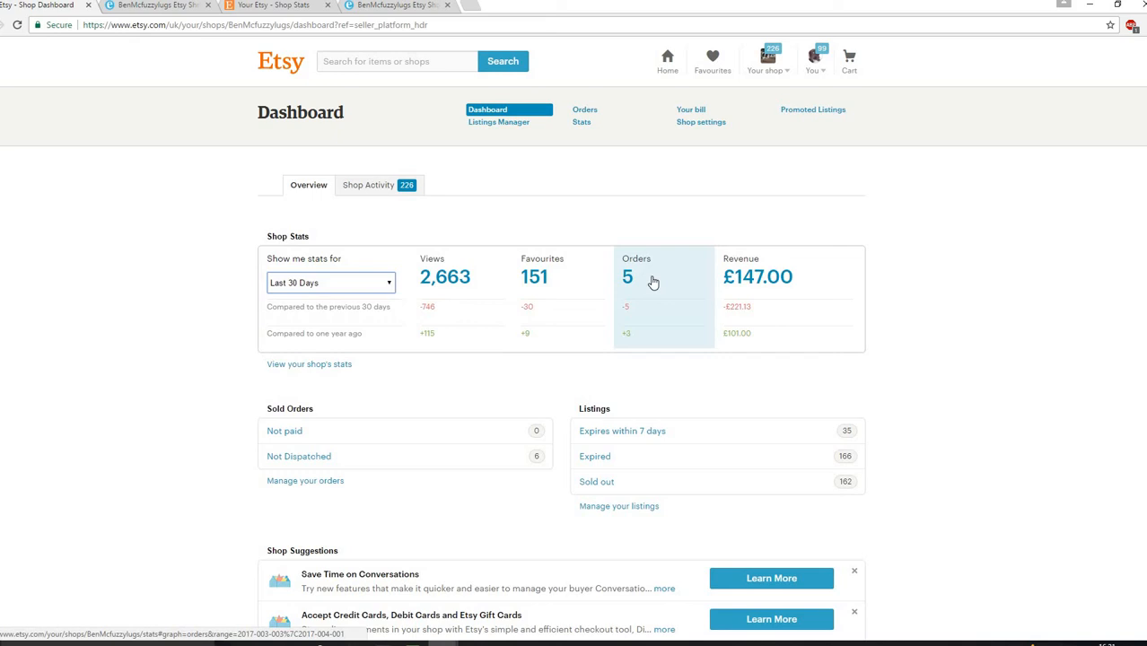
pyautogui.moveTo(804, 294)
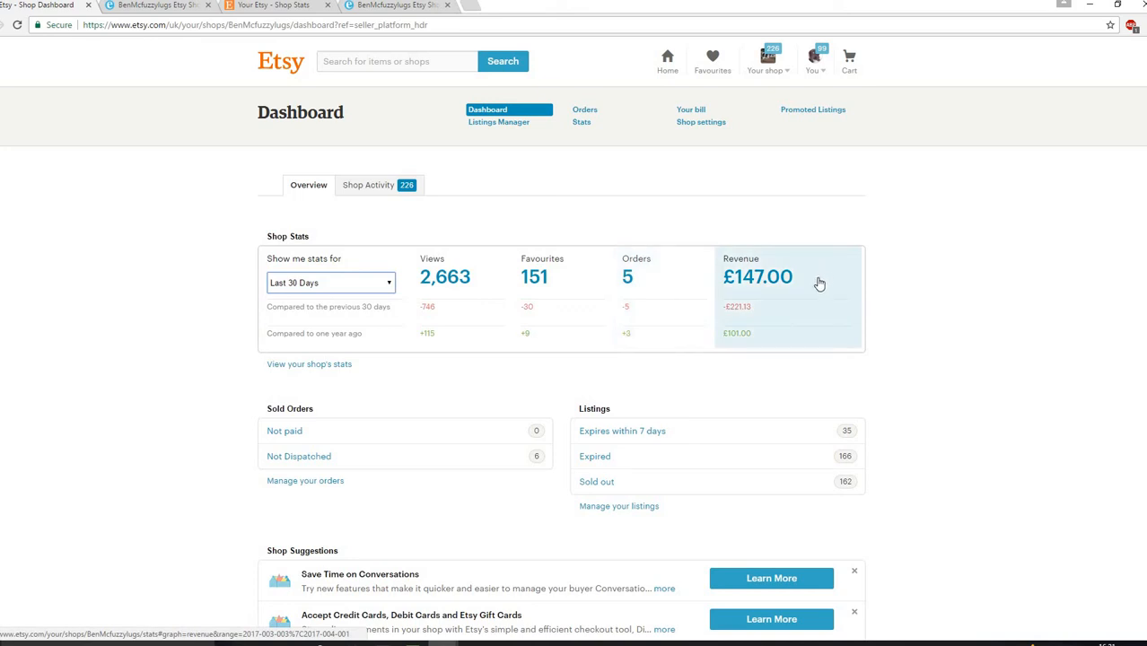
pyautogui.moveTo(793, 317)
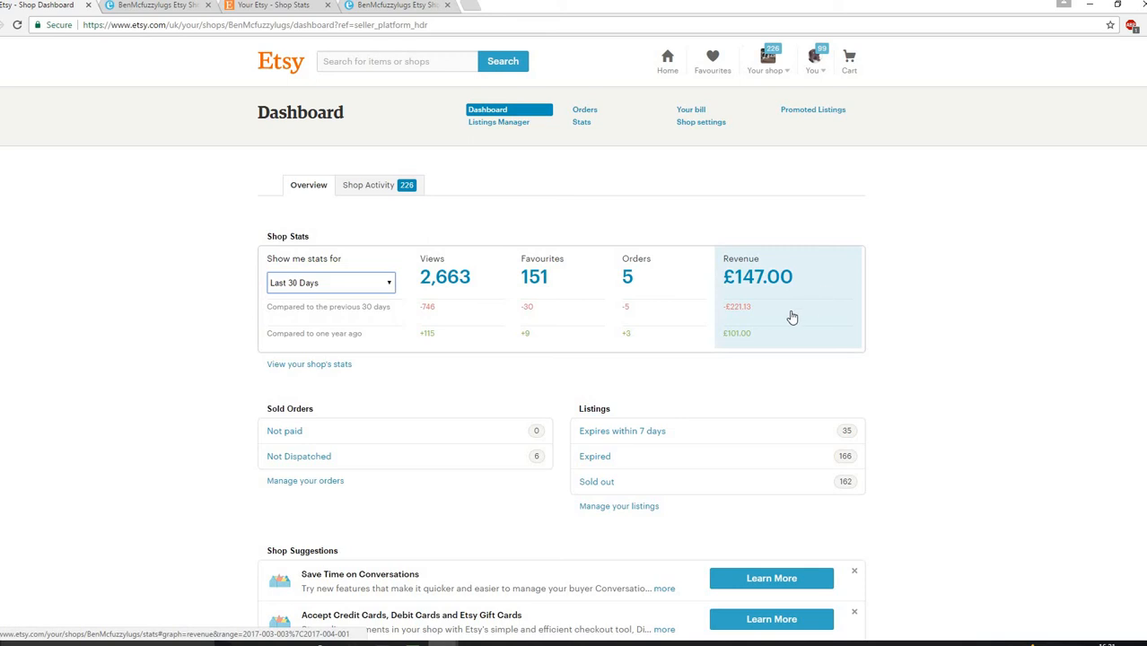
pyautogui.moveTo(781, 318)
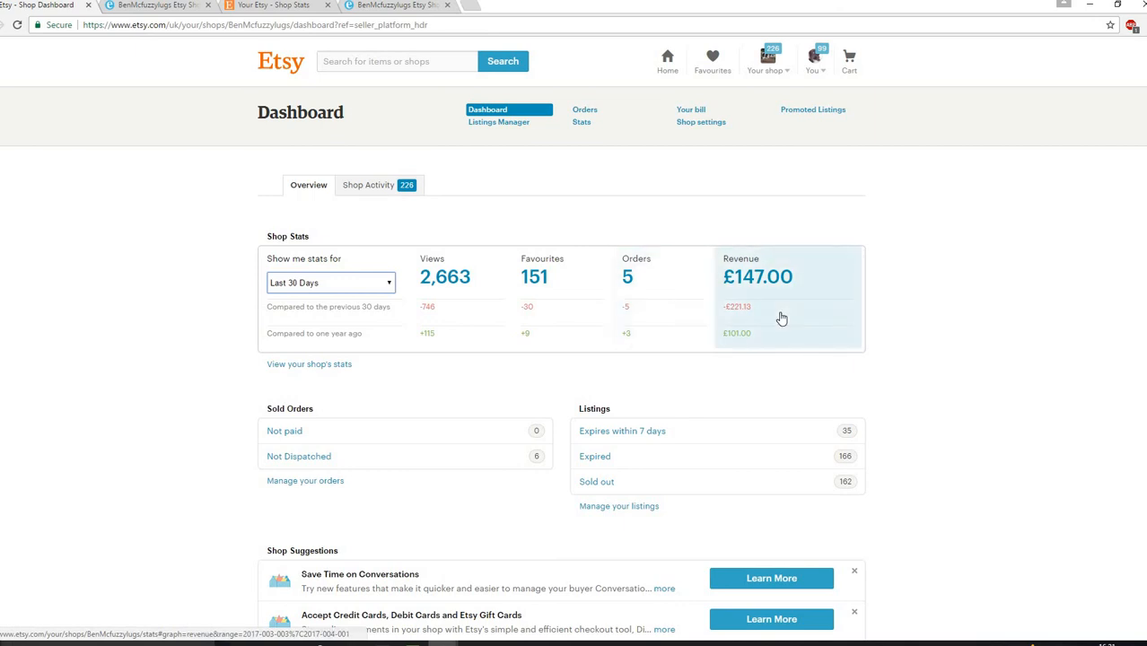
pyautogui.moveTo(783, 344)
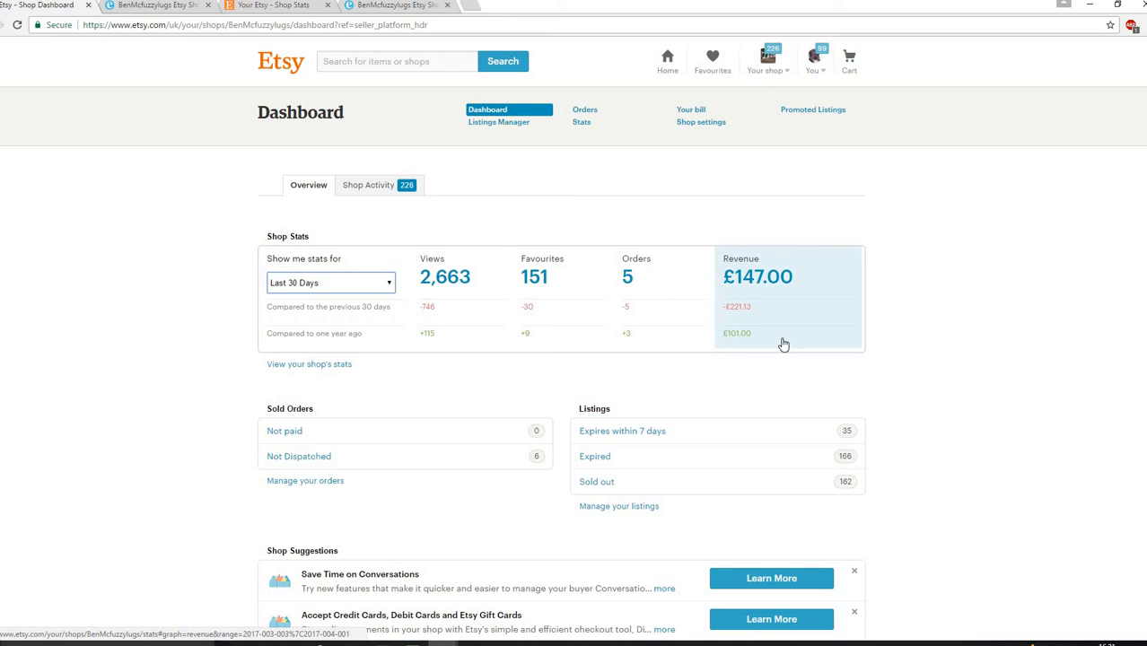
pyautogui.moveTo(317, 355)
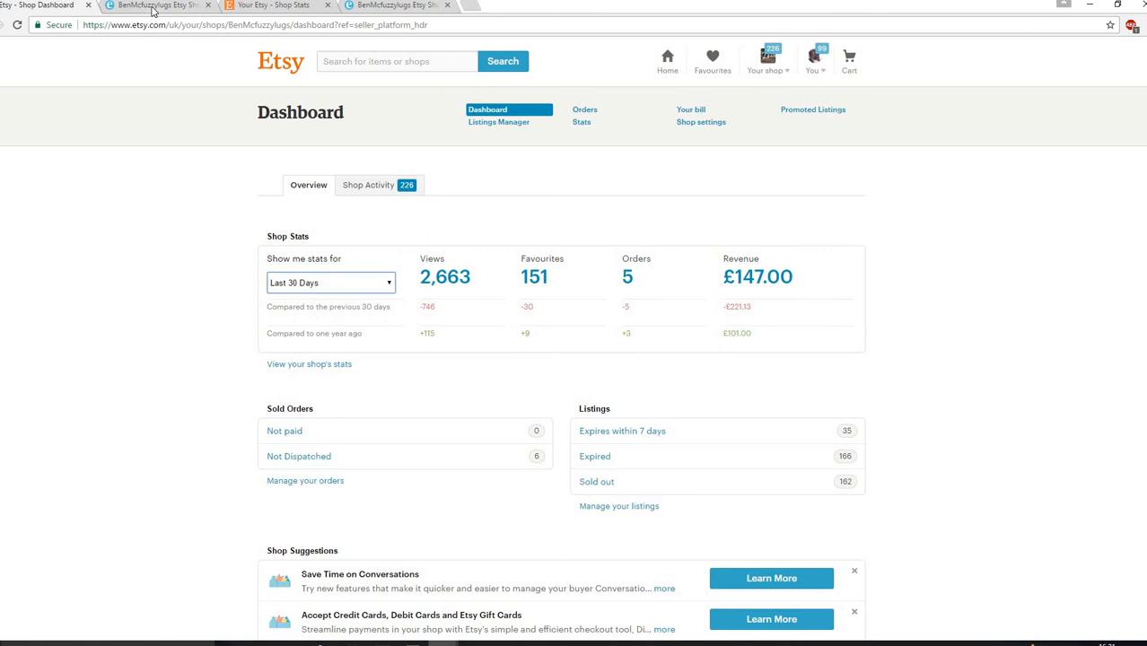
# Go to the EtsyRank shop critique and view the Social followers, pins and posts comparison.
pyautogui.click(148, 9)
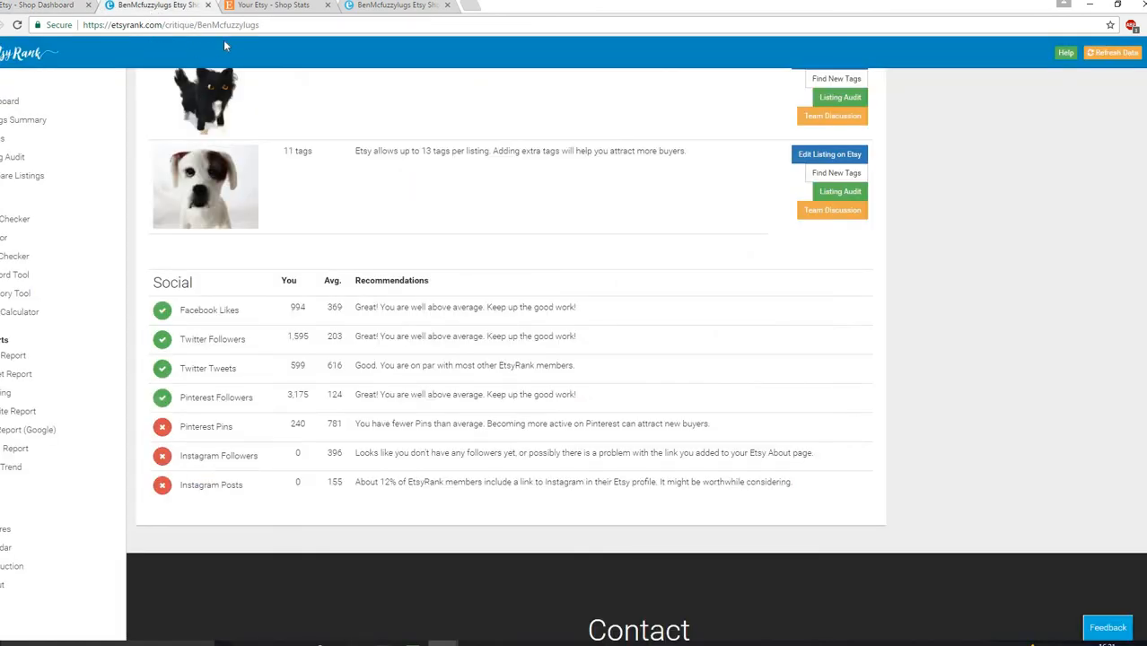
pyautogui.moveTo(152, 18)
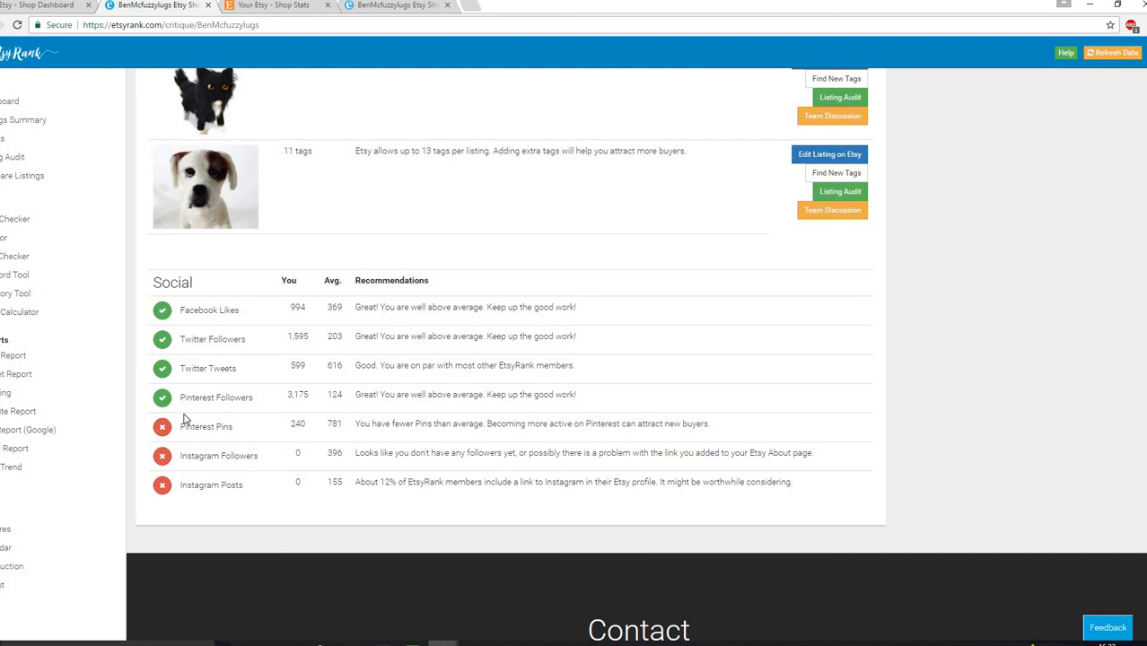
pyautogui.moveTo(257, 325)
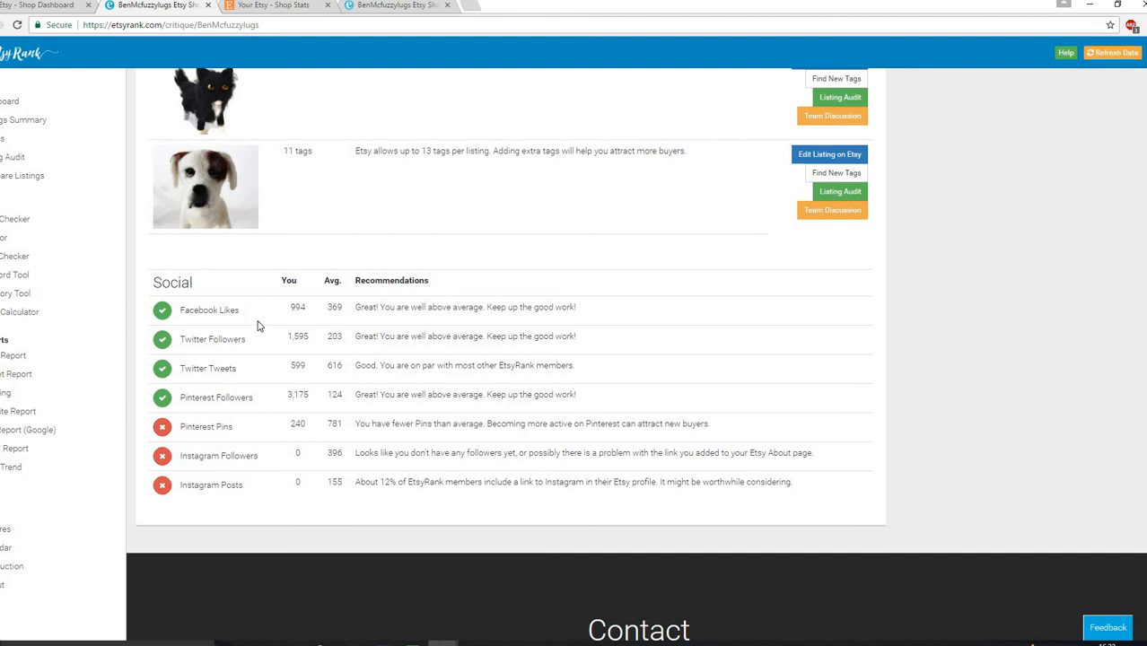
pyautogui.moveTo(311, 322)
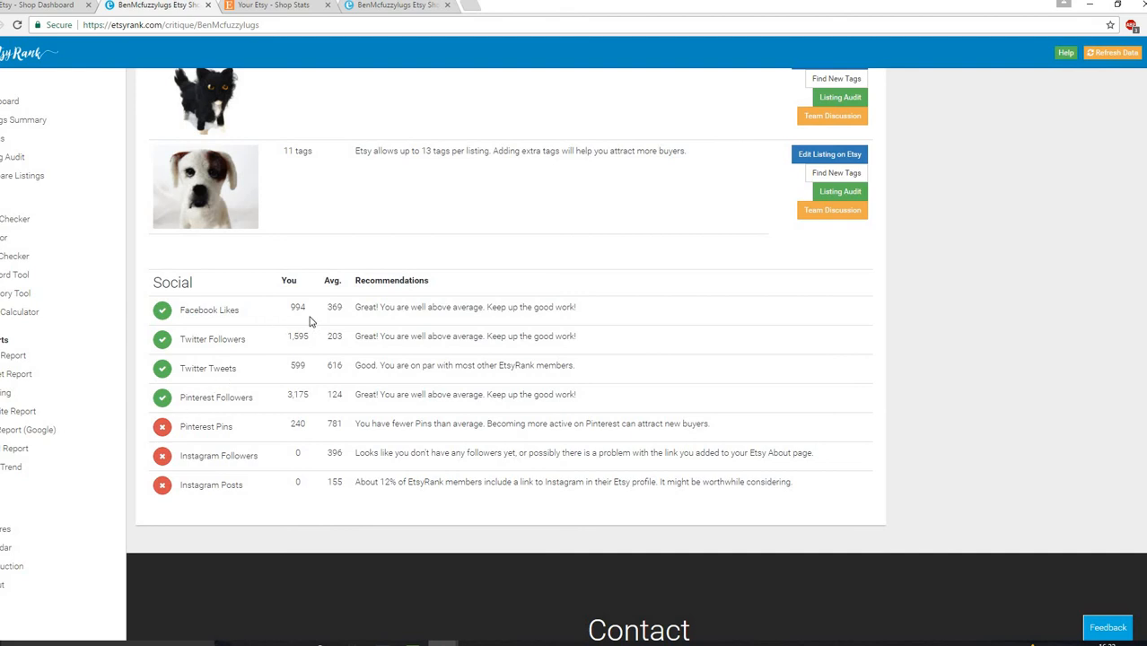
pyautogui.moveTo(303, 321)
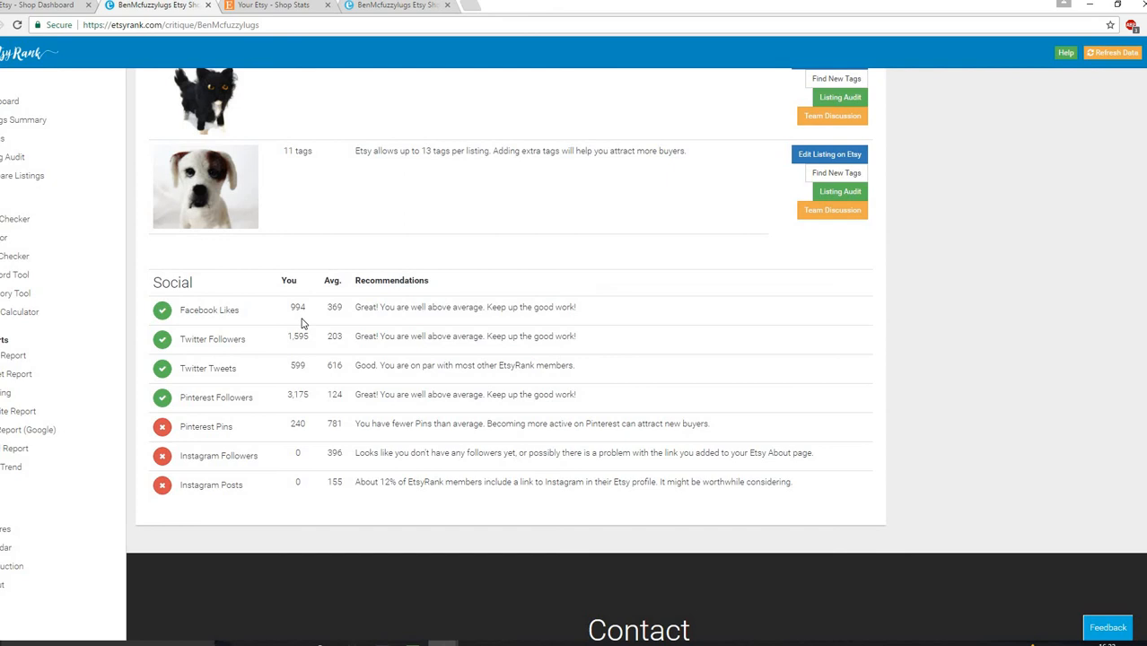
pyautogui.moveTo(282, 349)
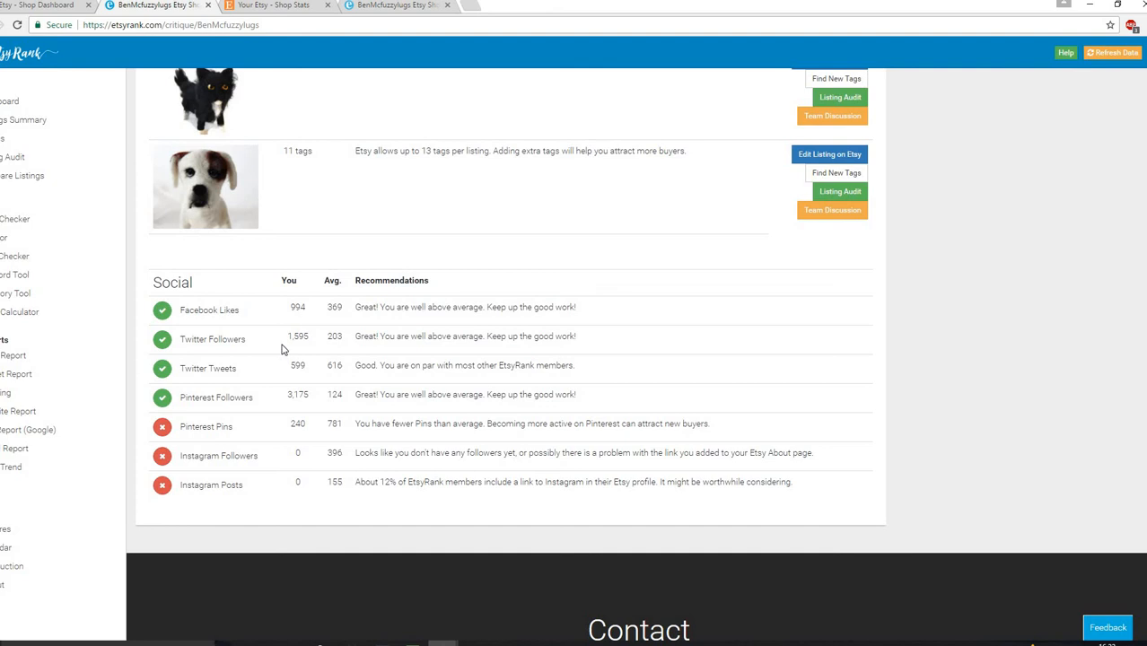
pyautogui.moveTo(344, 315)
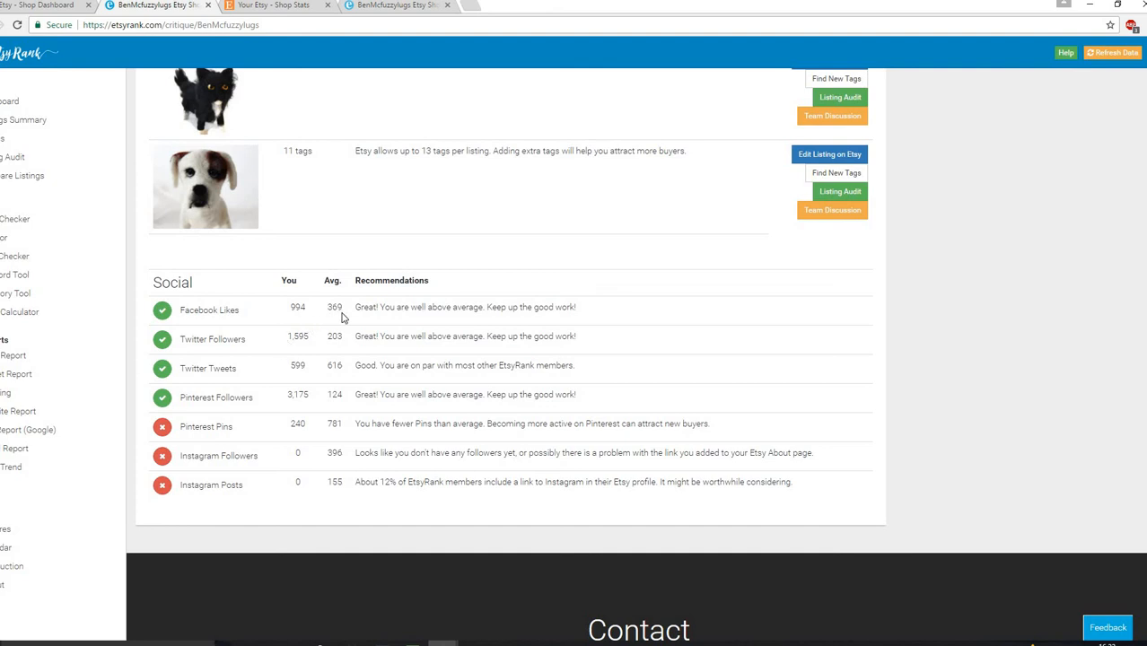
pyautogui.moveTo(296, 349)
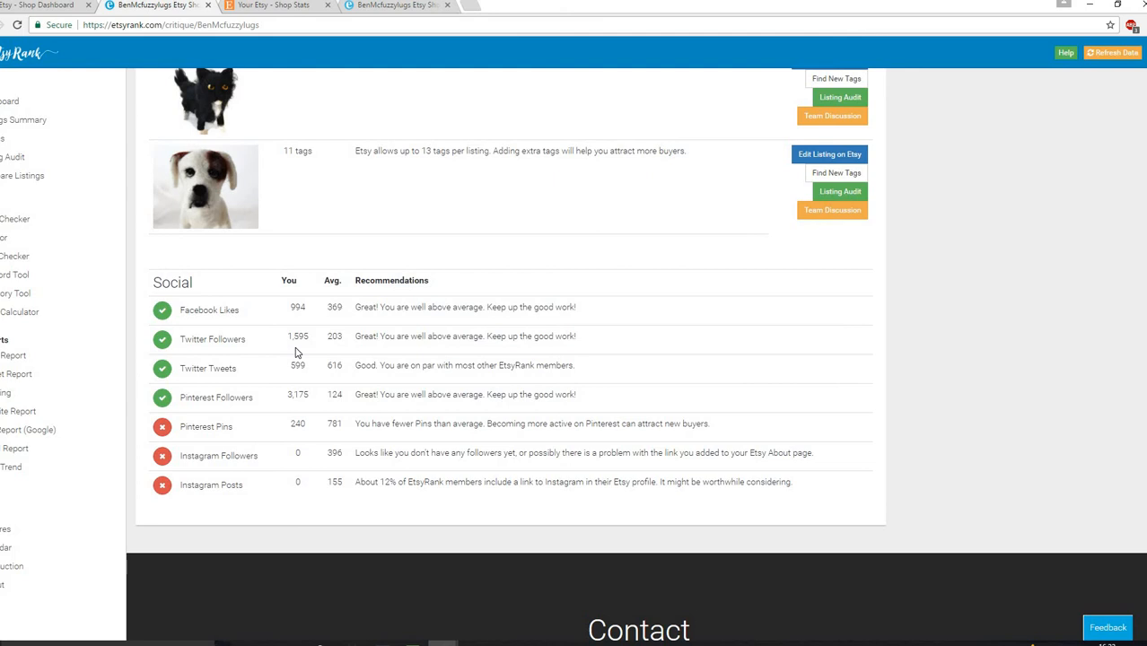
pyautogui.moveTo(301, 377)
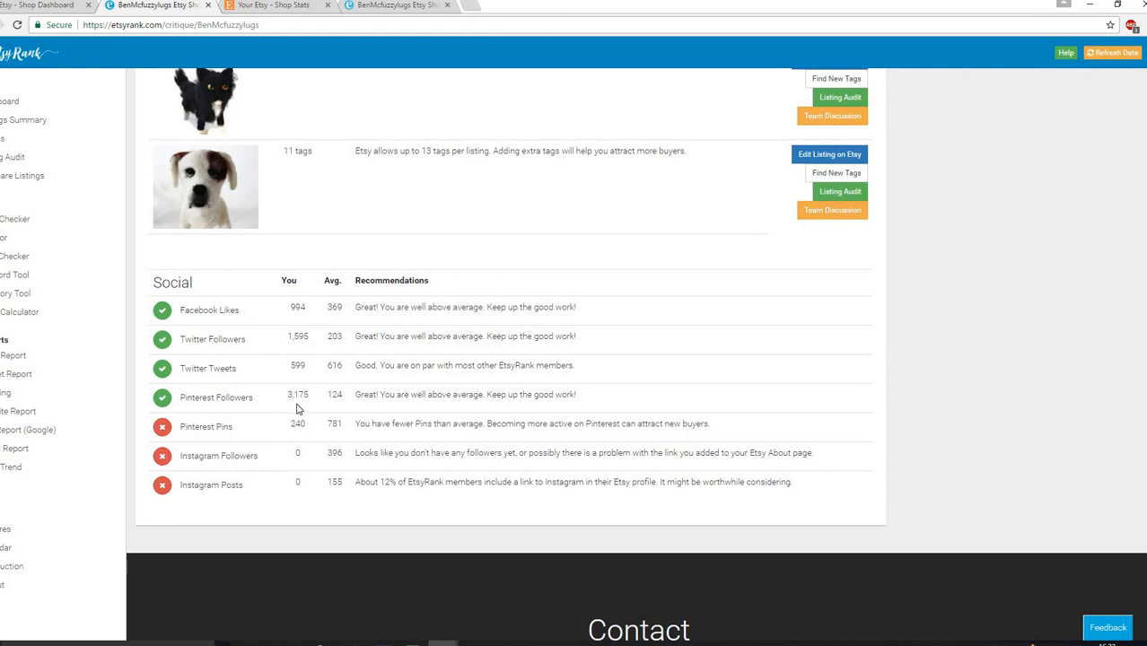
pyautogui.moveTo(303, 437)
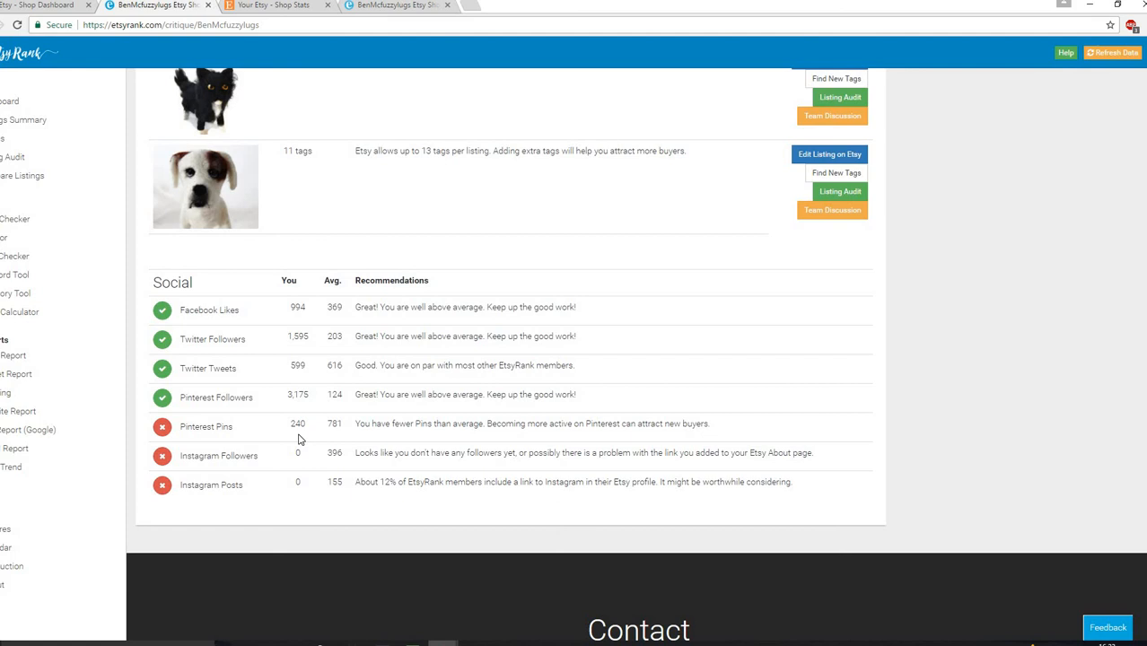
pyautogui.moveTo(248, 461)
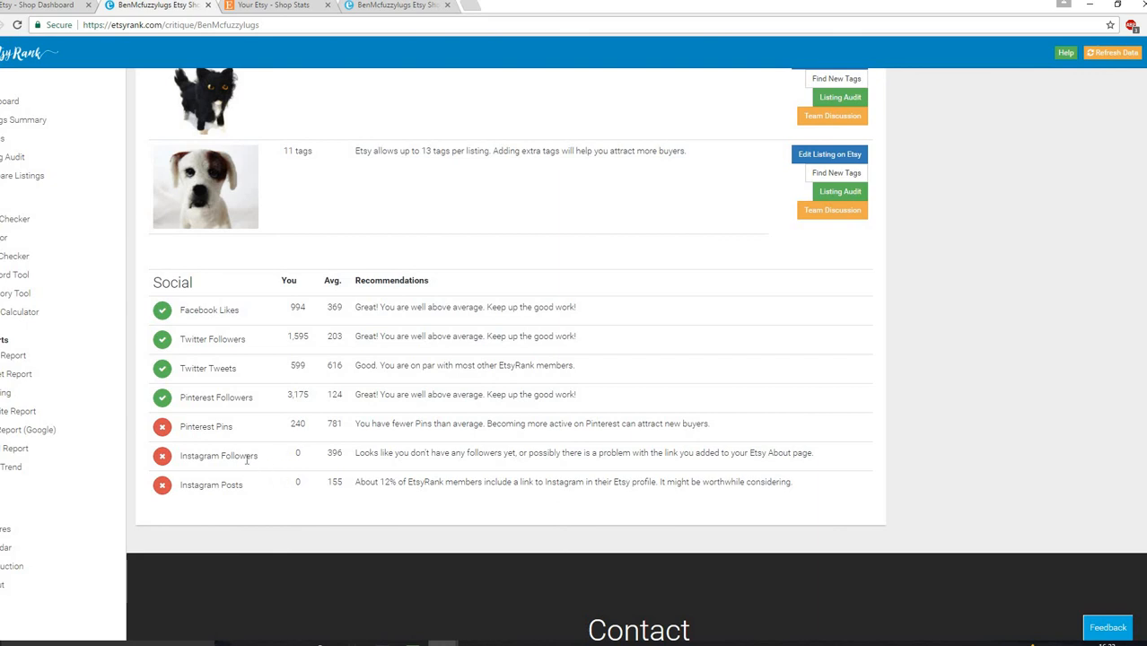
pyautogui.moveTo(246, 496)
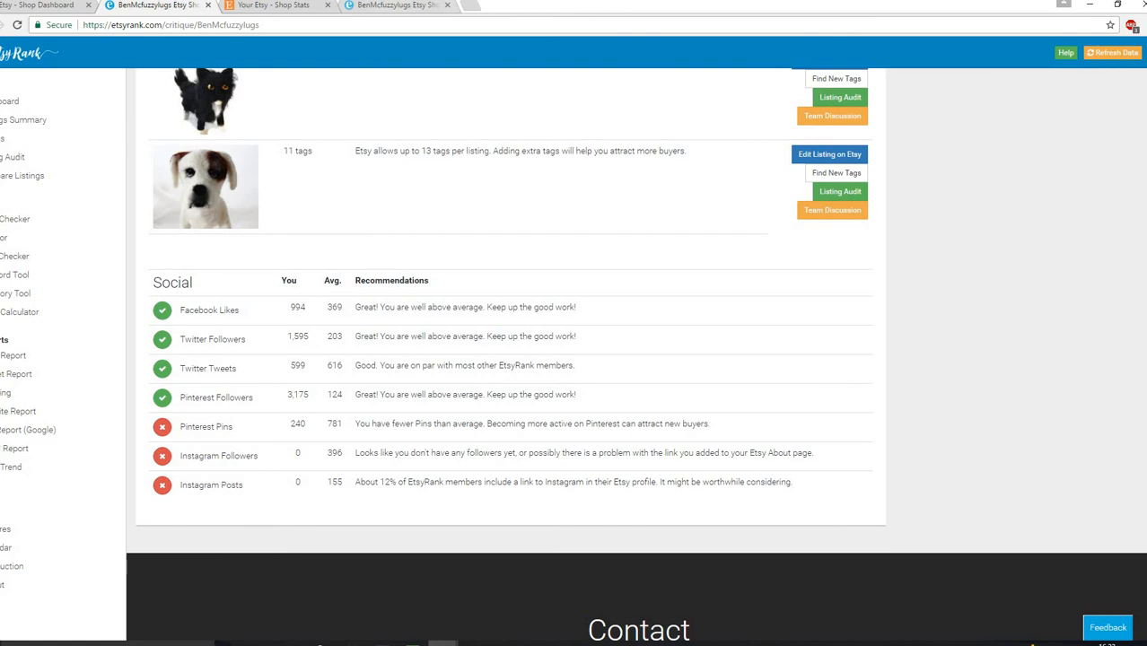
pyautogui.click(326, 116)
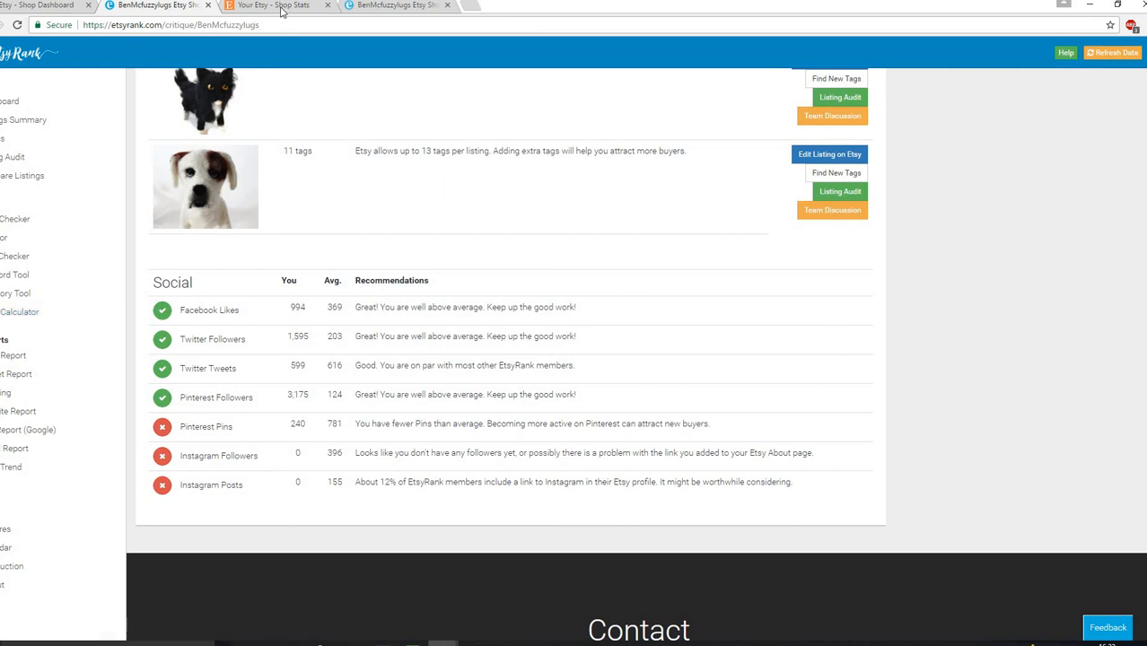
# Go to the Etsy Shop Stats tab and scroll to Promoted Listings and Traffic sources.
pyautogui.click(280, 10)
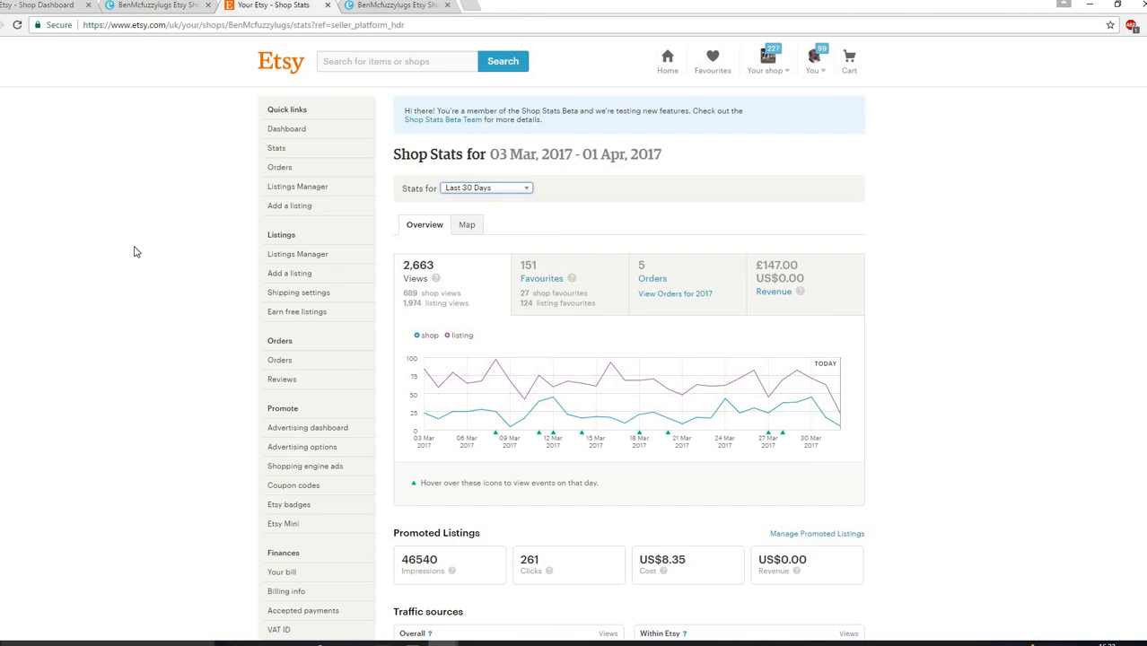
pyautogui.moveTo(444, 300)
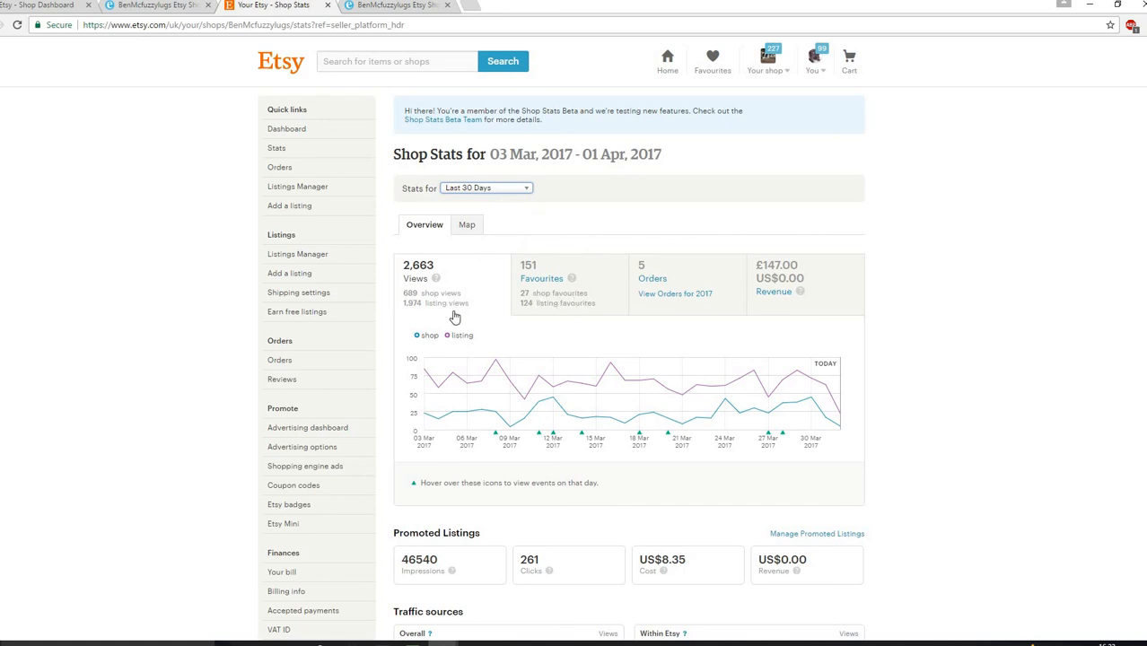
pyautogui.moveTo(562, 303)
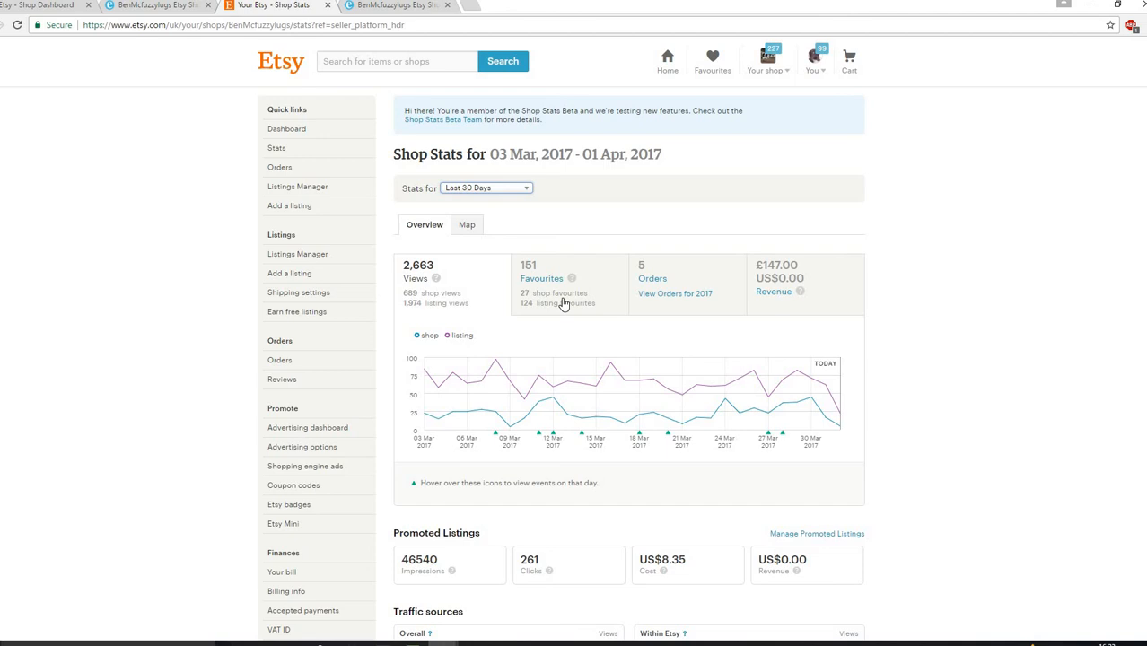
pyautogui.moveTo(982, 275)
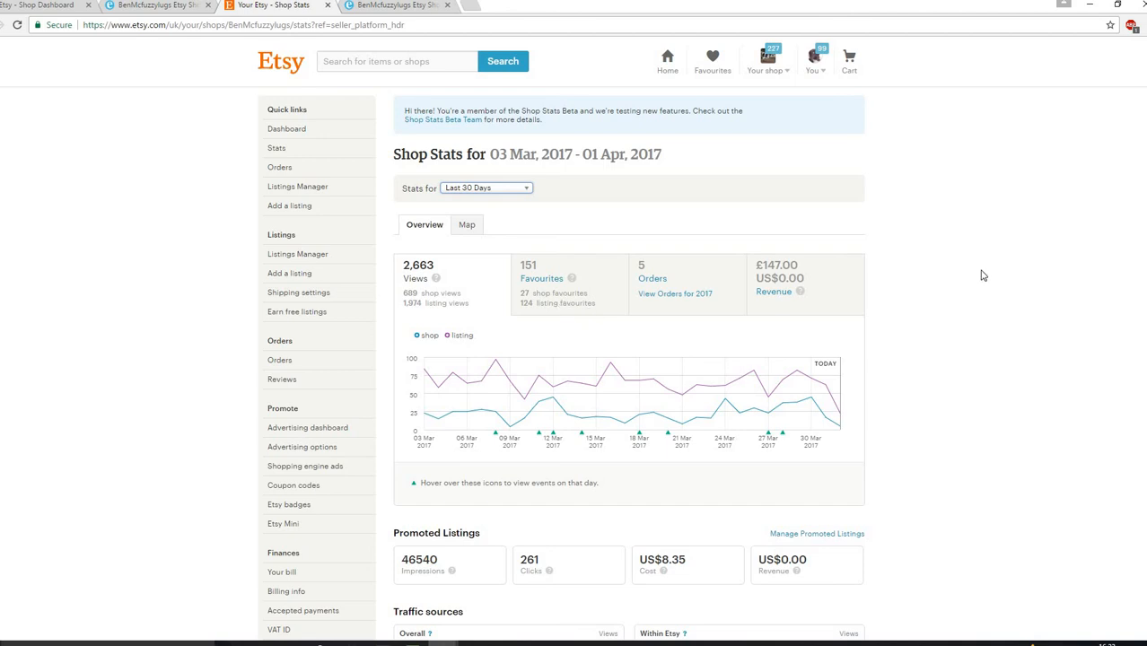
pyautogui.scroll(-3)
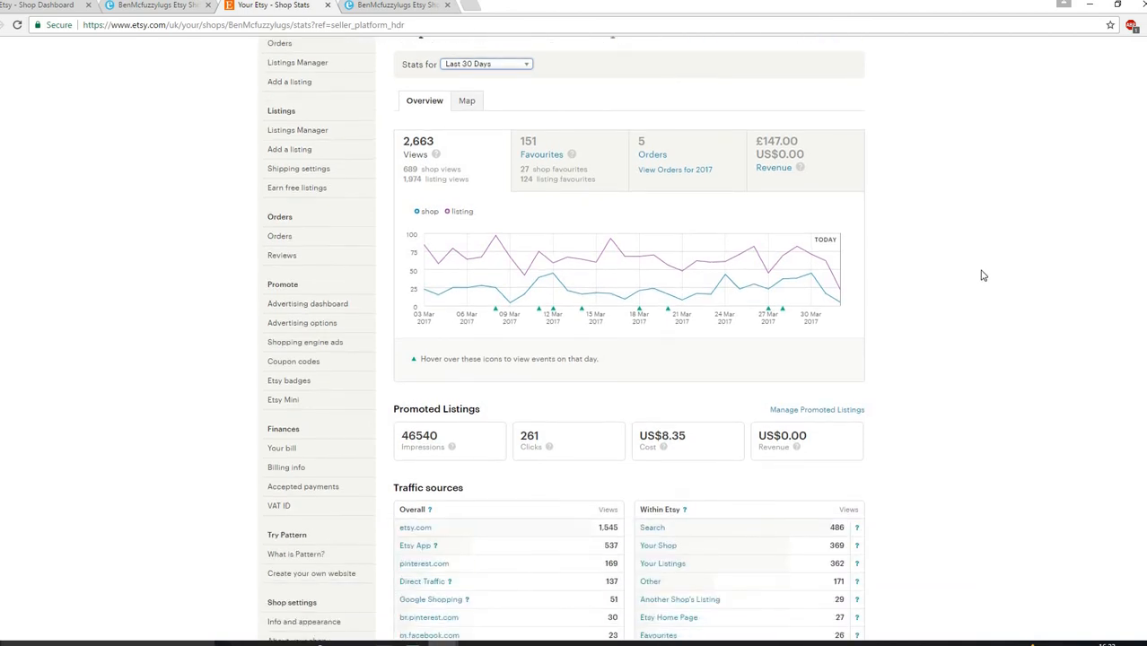
pyautogui.scroll(-3)
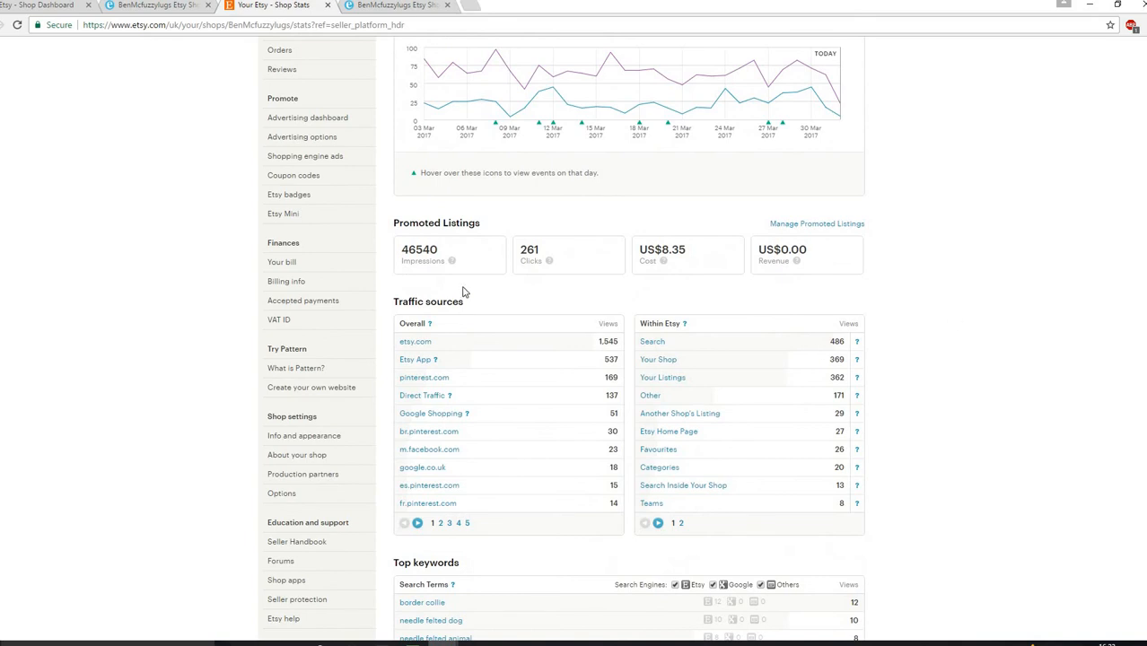
pyautogui.moveTo(533, 260)
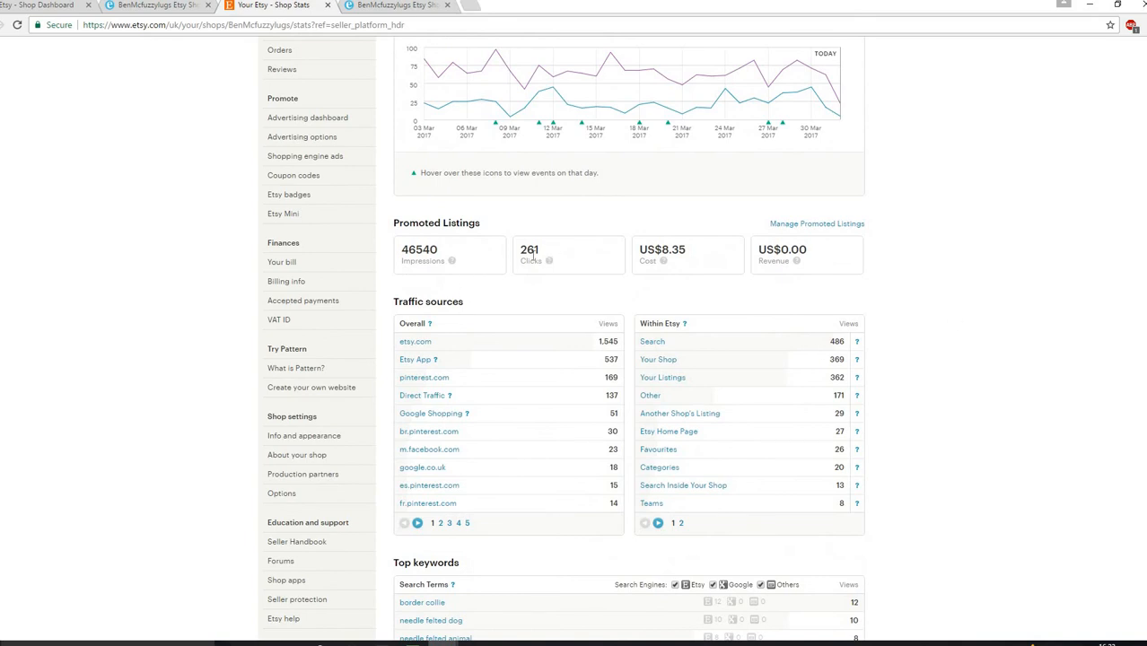
pyautogui.moveTo(527, 272)
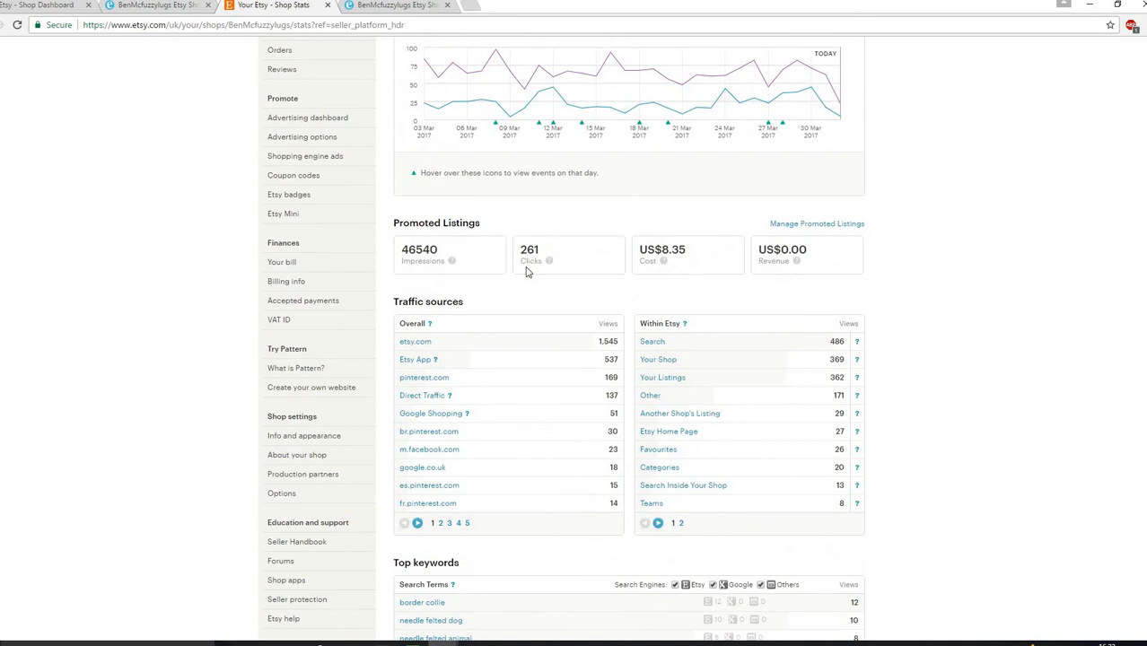
pyautogui.moveTo(771, 262)
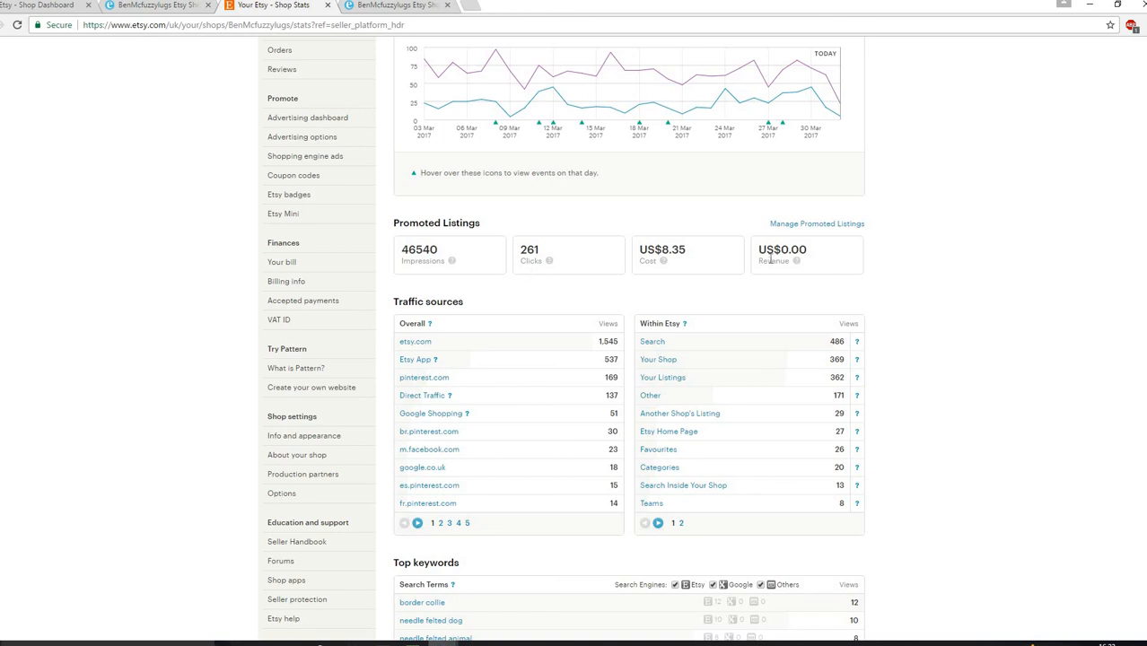
# Scroll to show both Traffic sources tables and the Top keywords header.
pyautogui.scroll(-3)
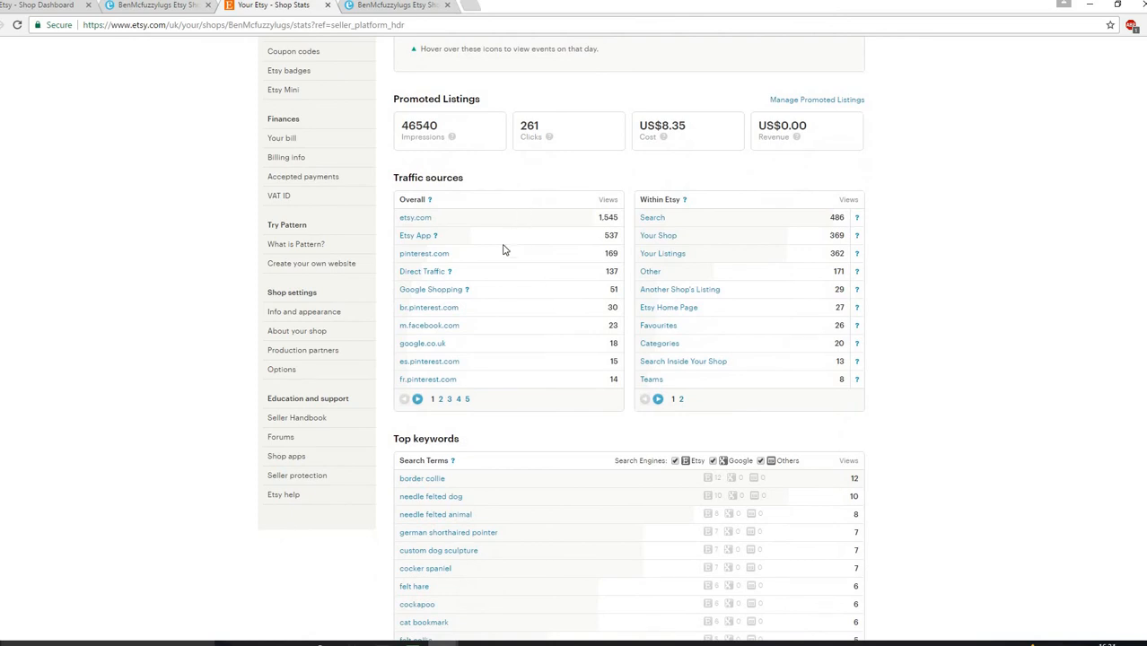
pyautogui.moveTo(440, 264)
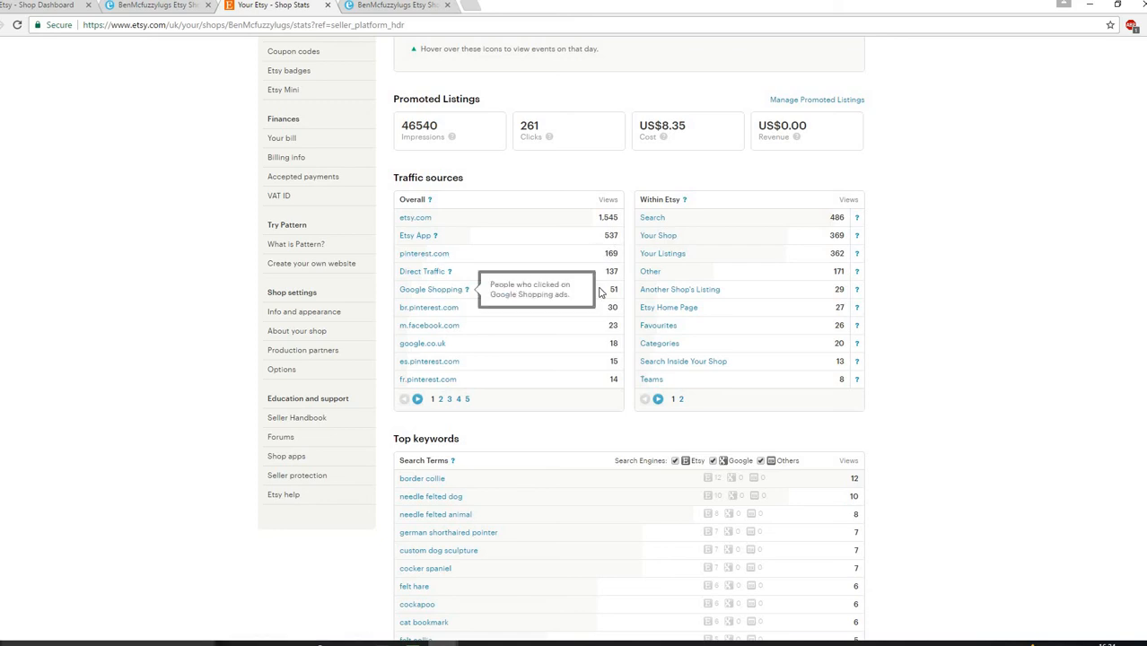
pyautogui.moveTo(520, 296)
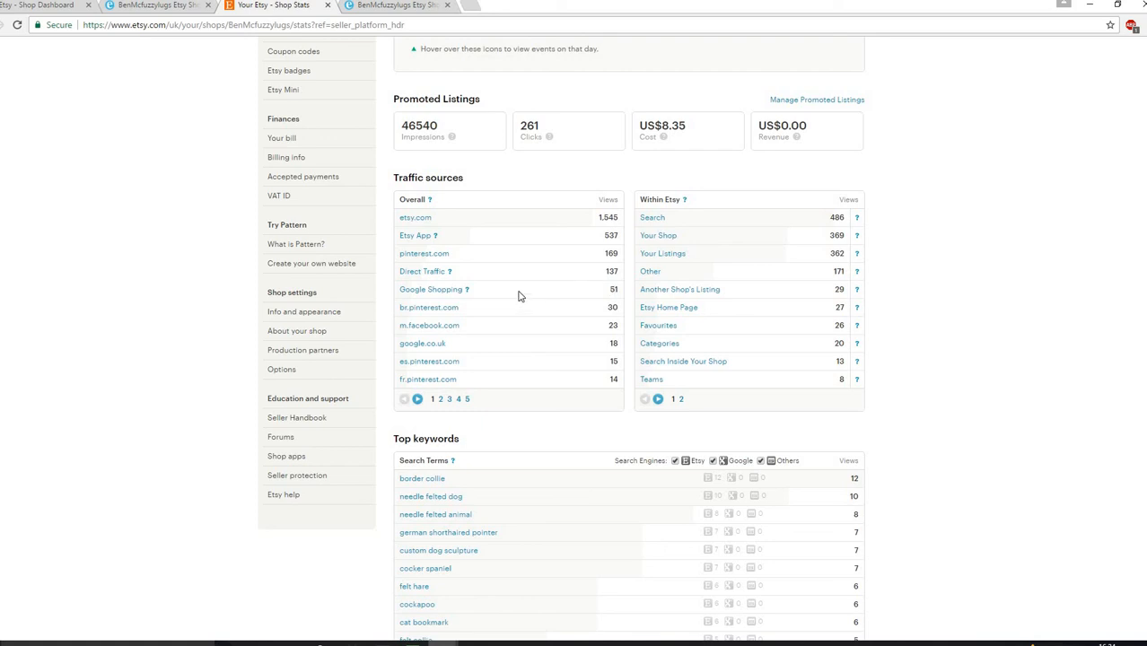
pyautogui.moveTo(511, 276)
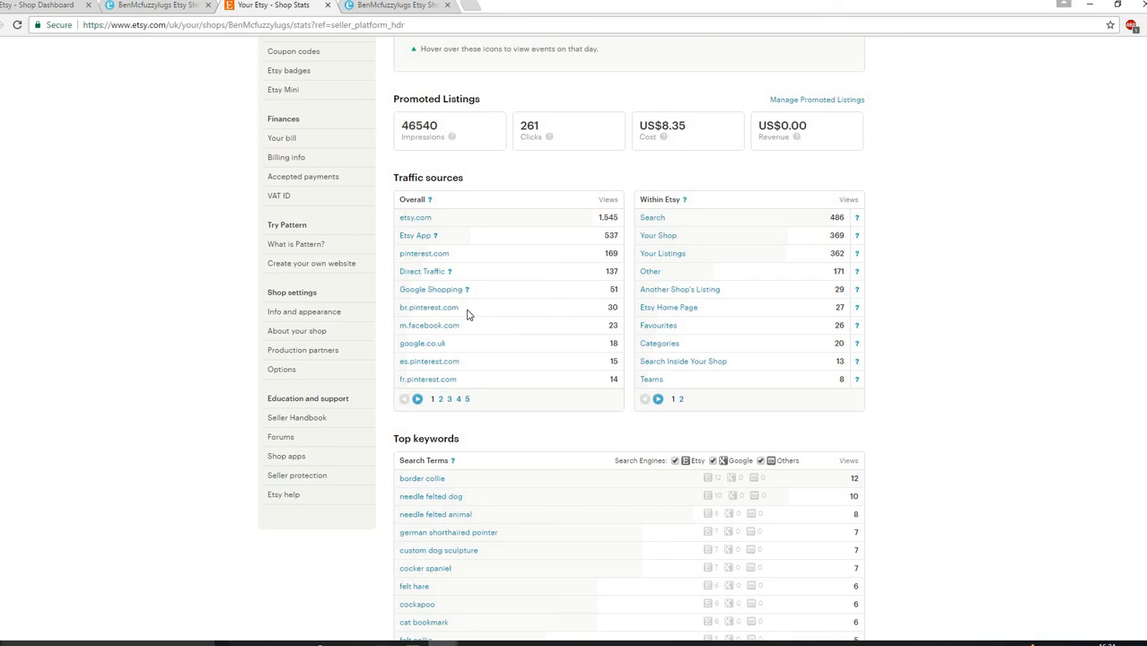
pyautogui.moveTo(440, 317)
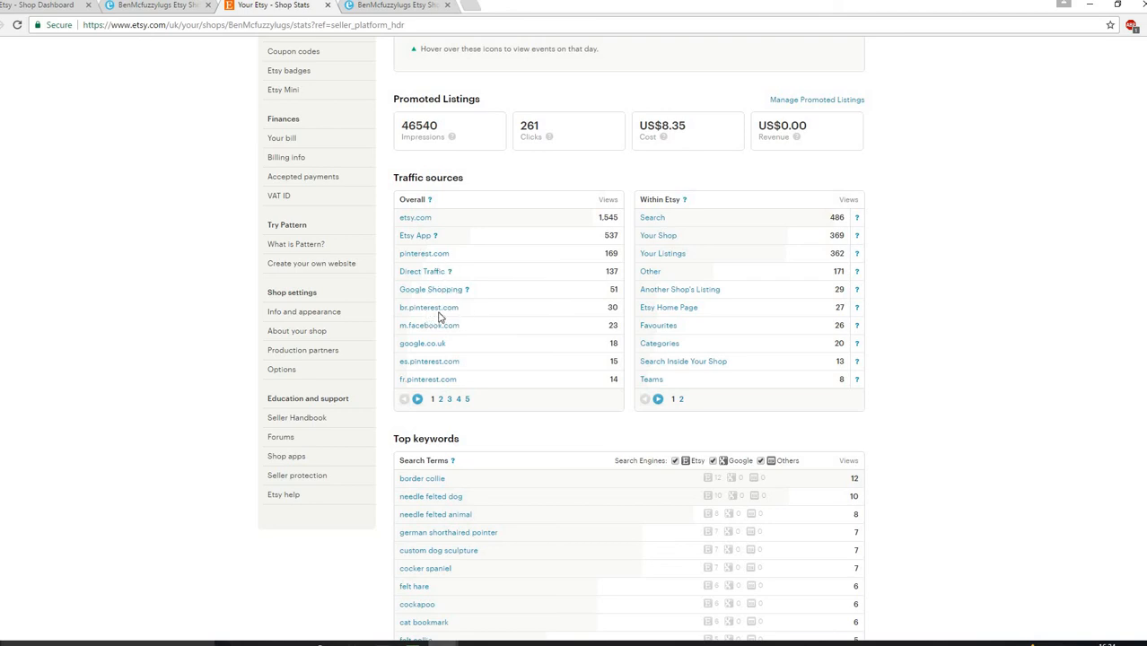
pyautogui.moveTo(461, 314)
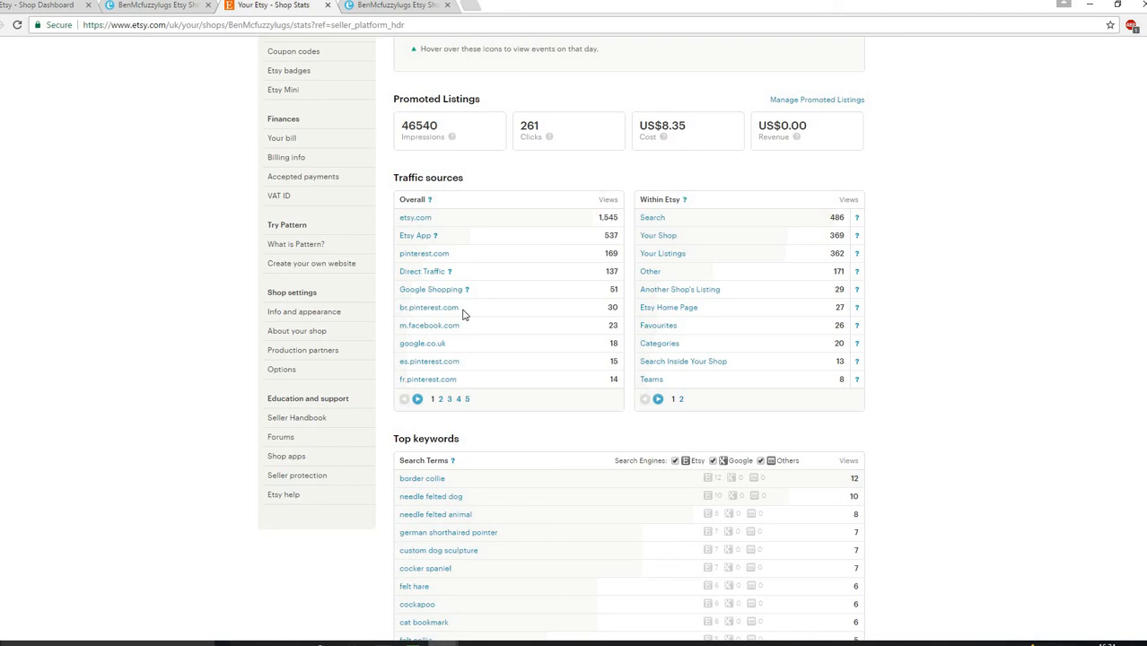
pyautogui.moveTo(662, 427)
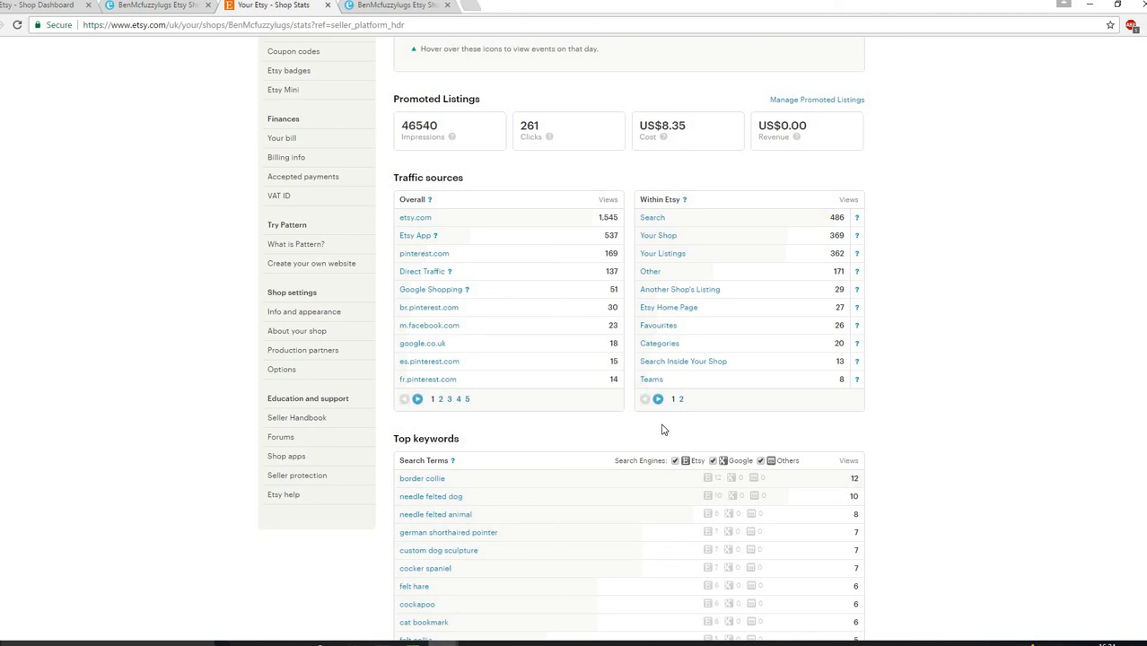
# Scroll past Top keywords to Most active pages, led by Your Shop with 608 views.
pyautogui.scroll(-3)
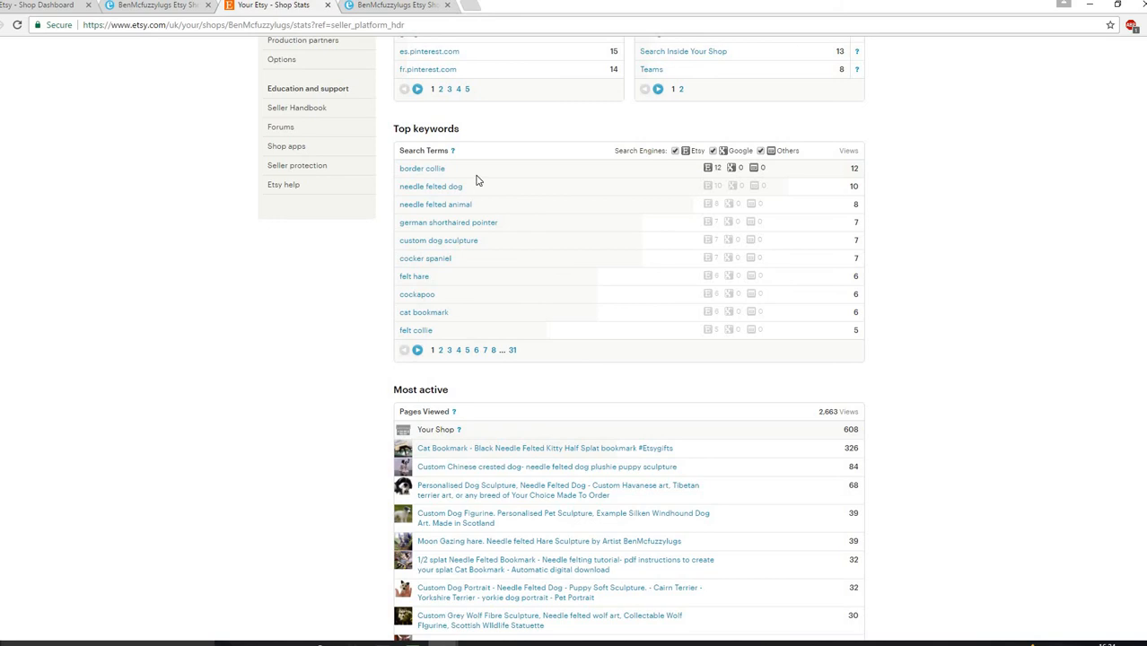
pyautogui.moveTo(464, 192)
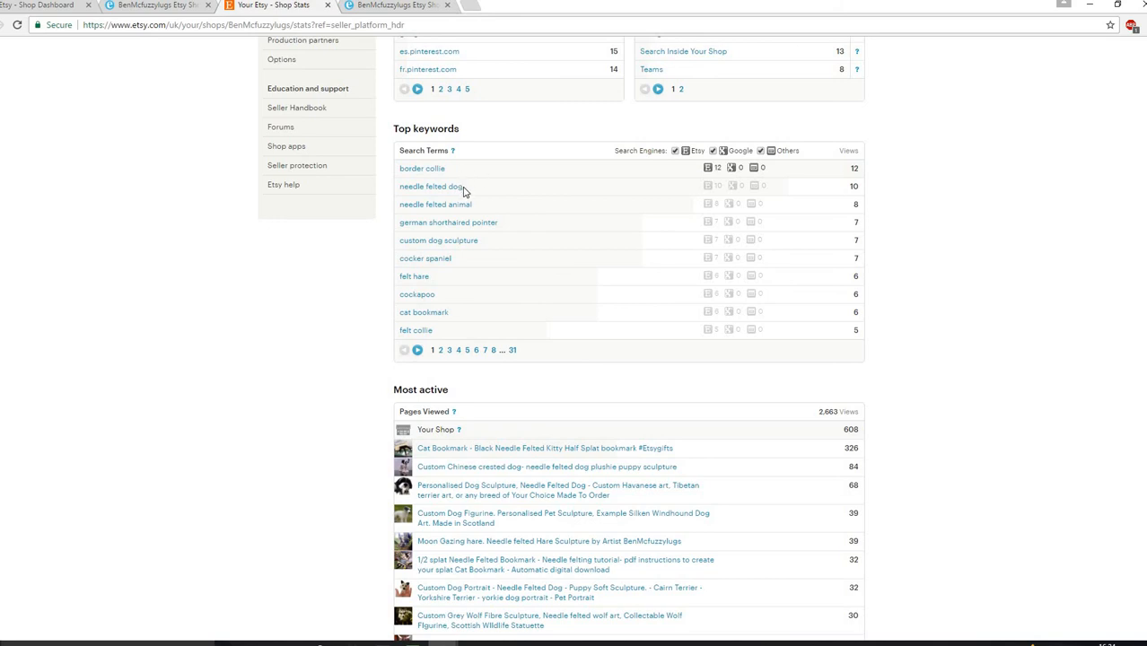
pyautogui.moveTo(478, 211)
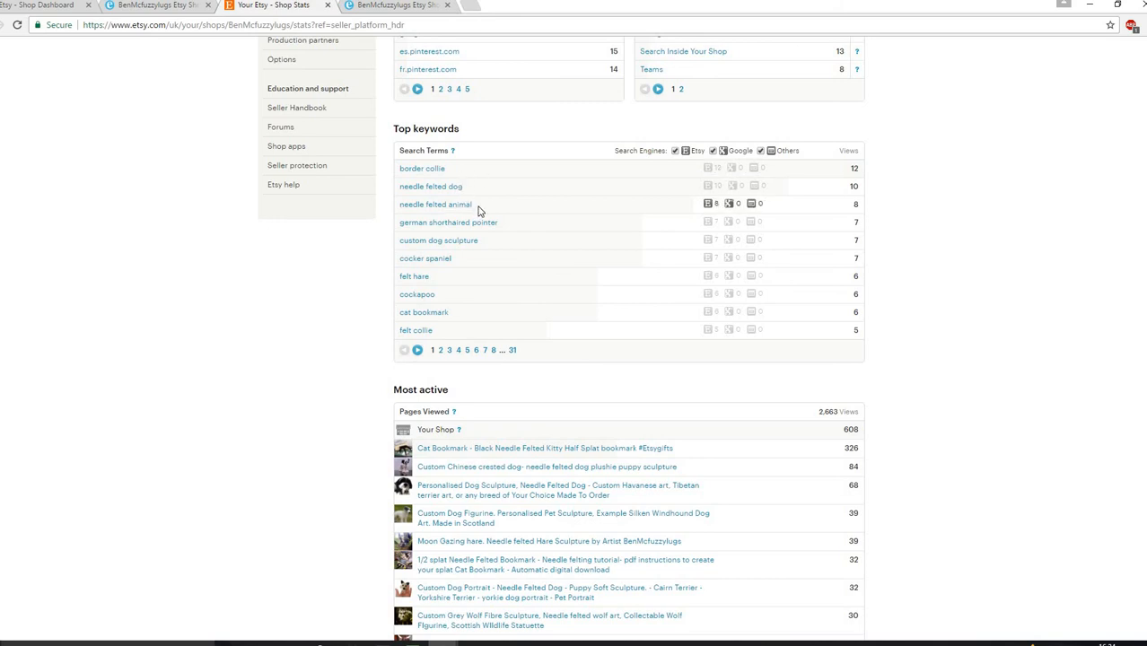
pyautogui.moveTo(279, 421)
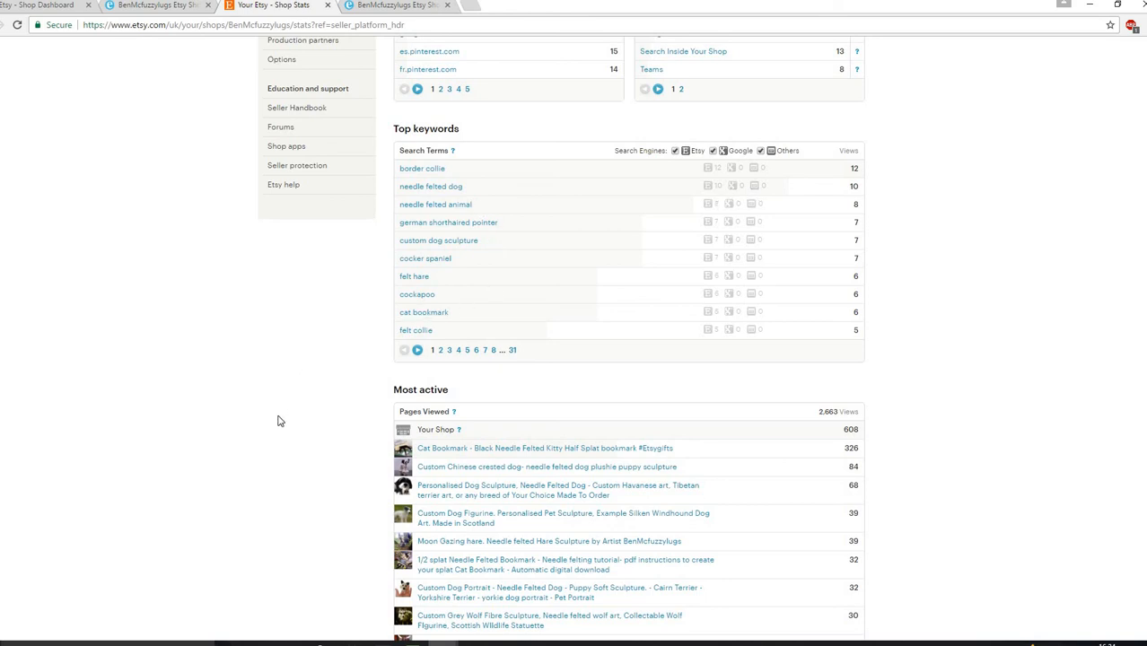
pyautogui.scroll(-3)
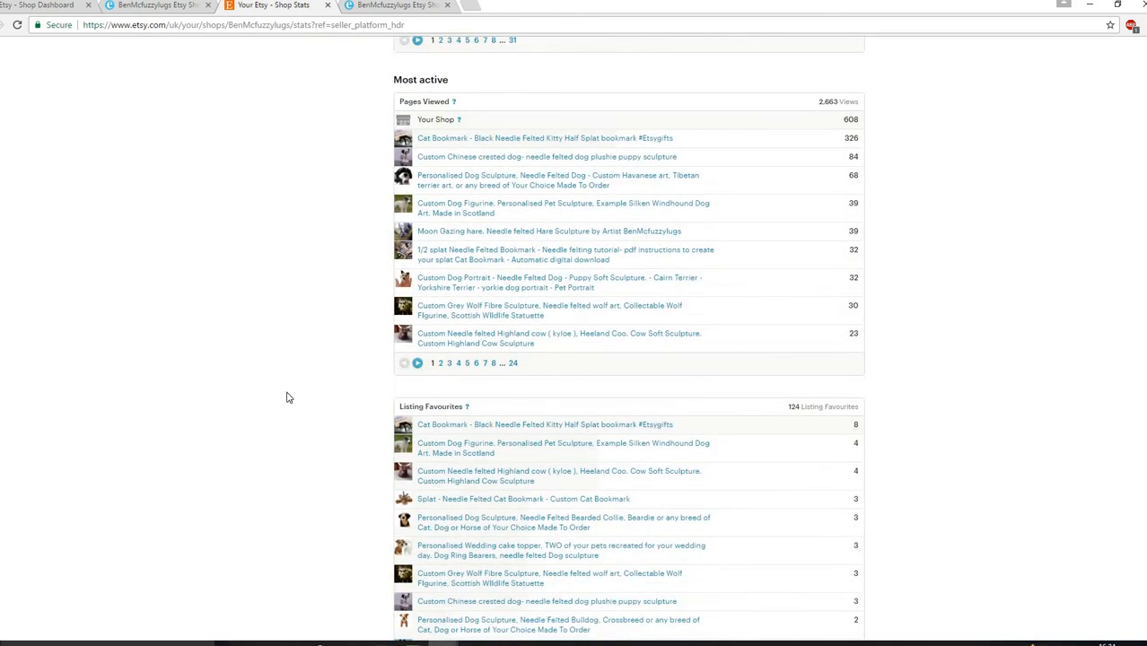
pyautogui.moveTo(440, 146)
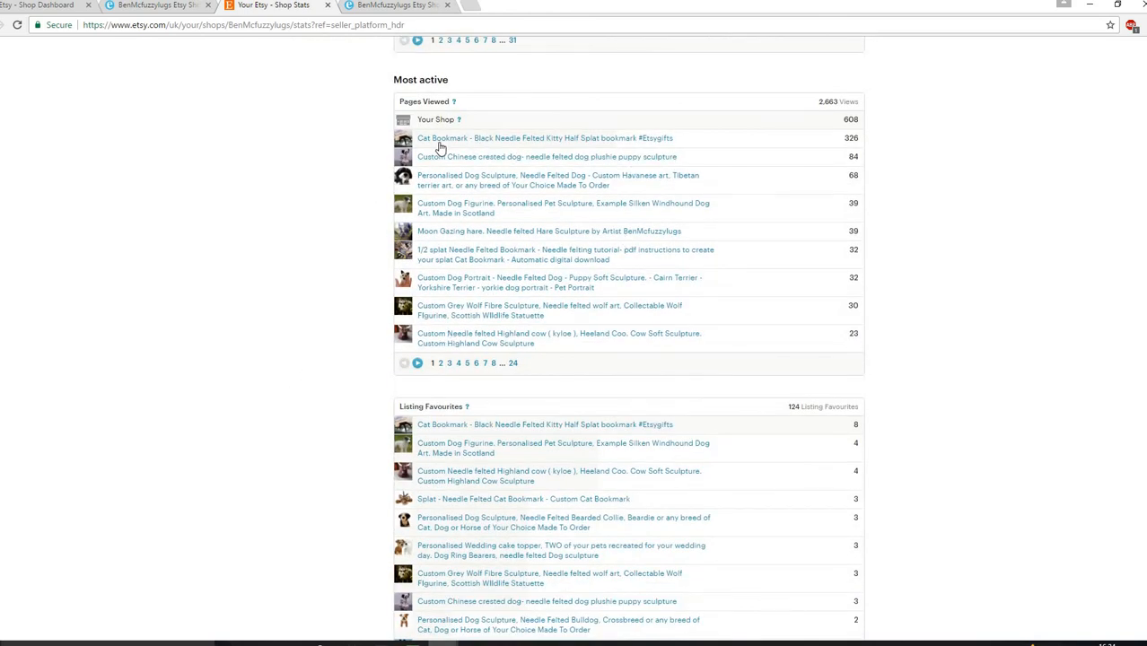
pyautogui.moveTo(460, 185)
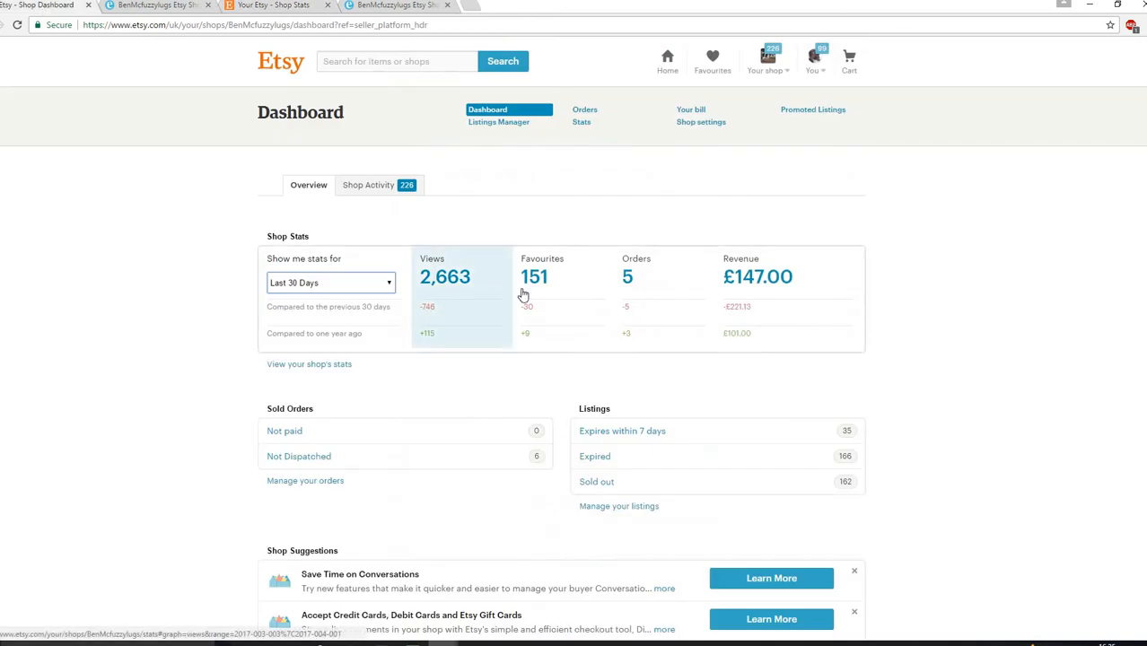
pyautogui.moveTo(523, 294)
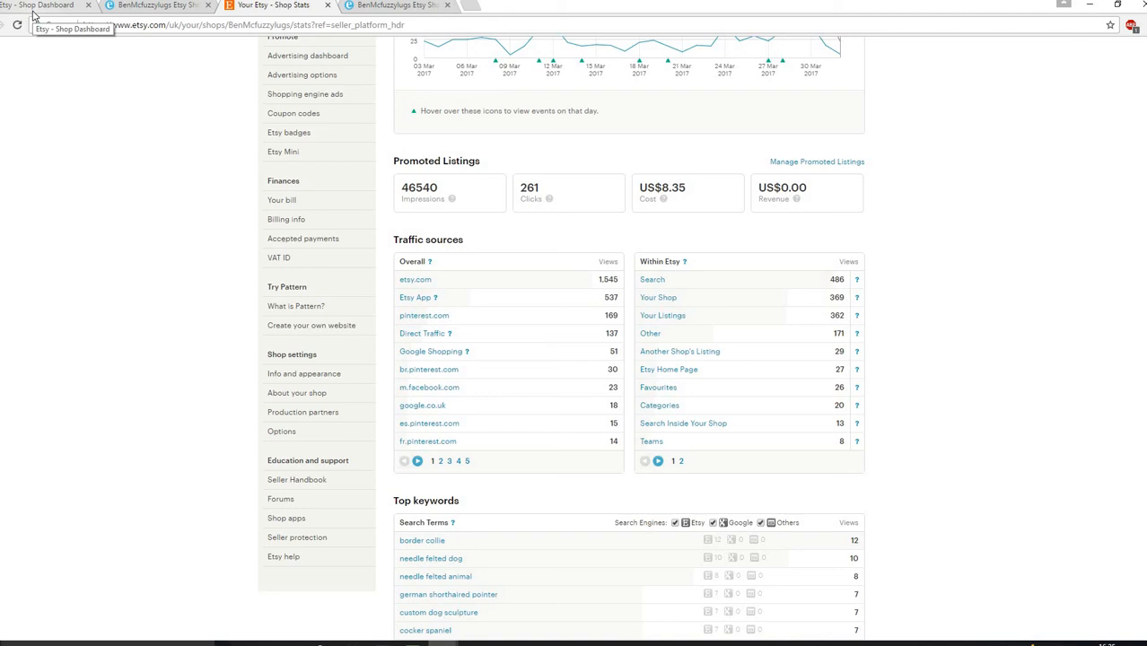
pyautogui.moveTo(176, 123)
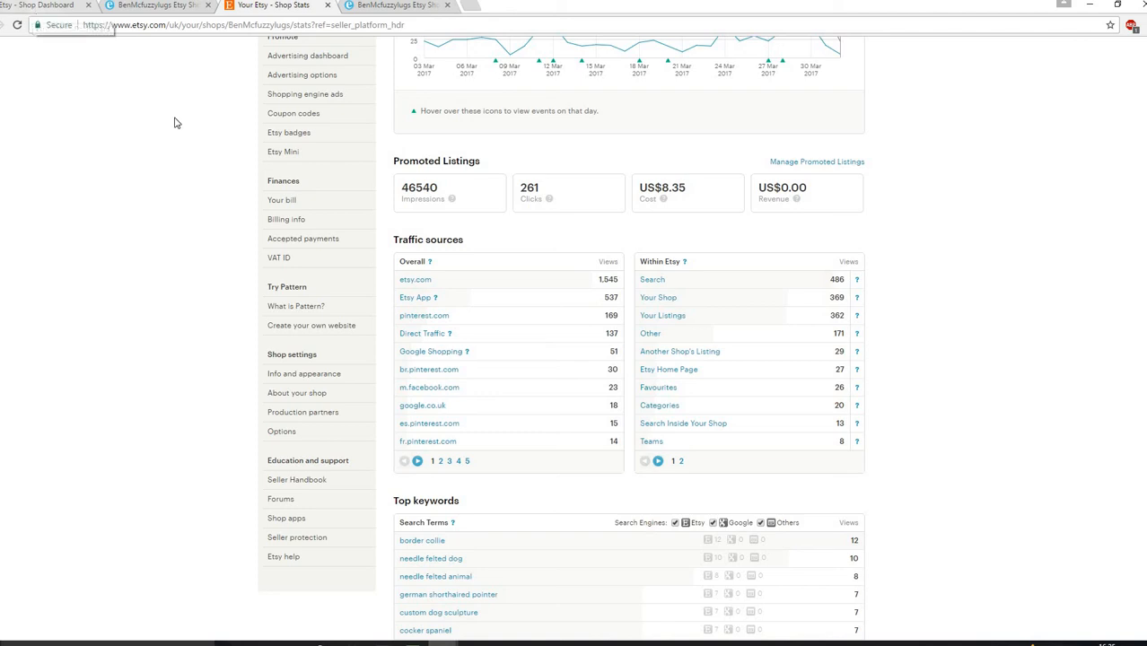